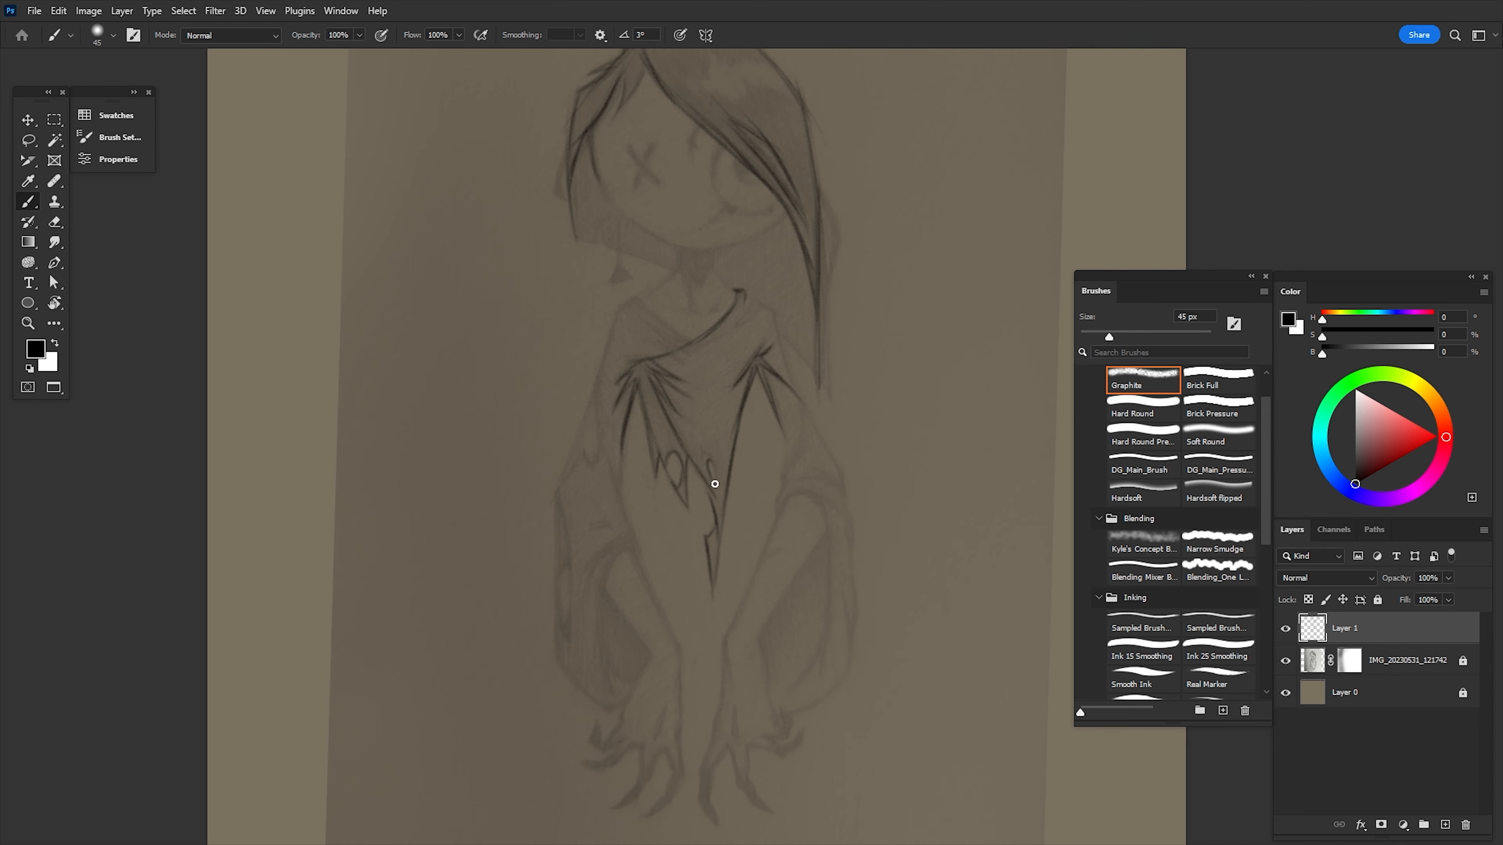
Step: Trace cleaner Graphite-brush lines over the doll's robe and body on Layer 1
left_click_drag(714, 483, 796, 445)
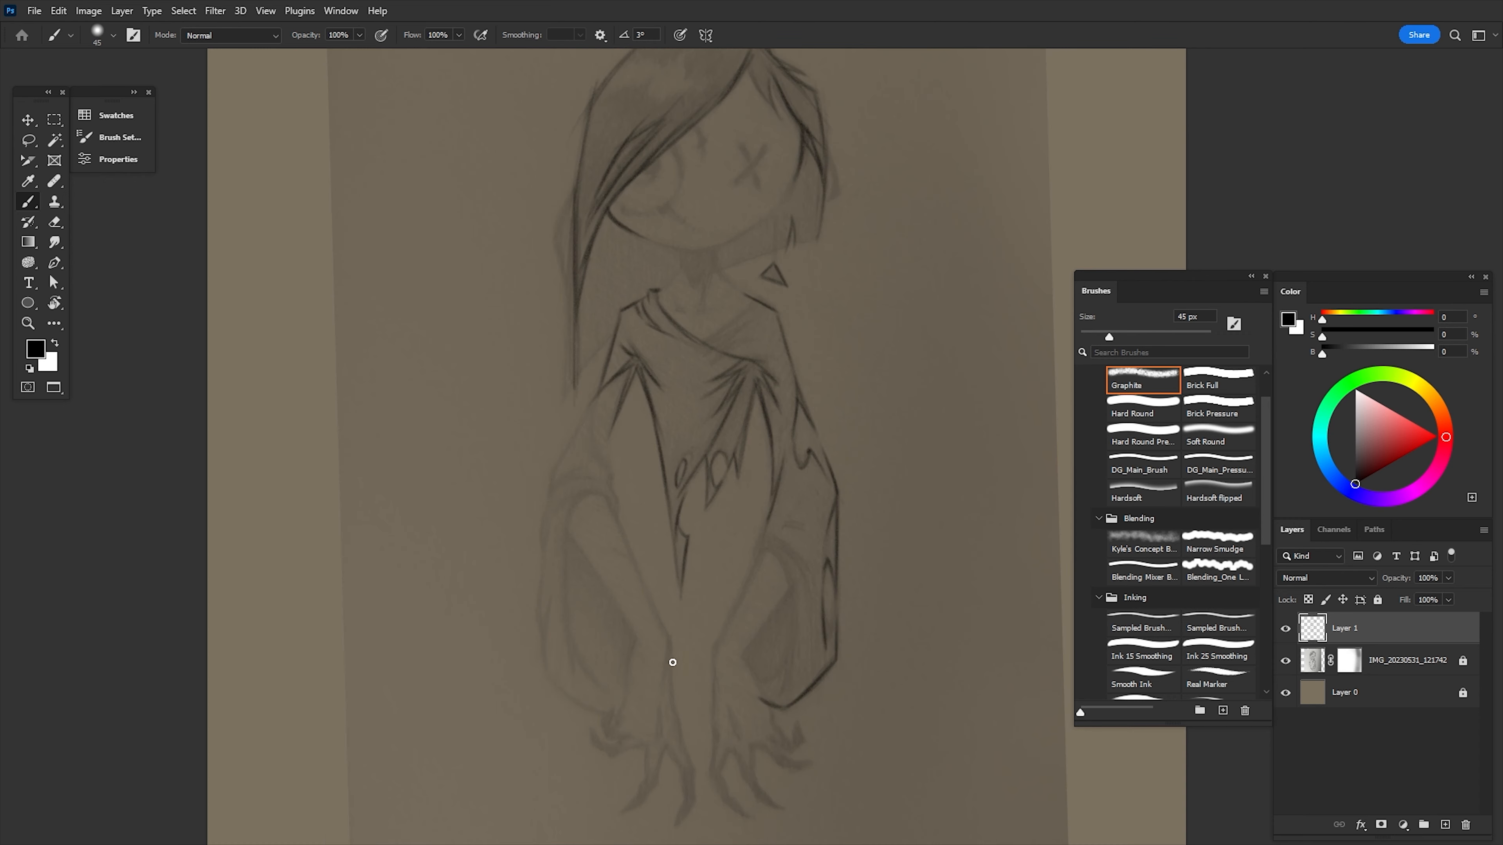
left_click_drag(674, 661, 739, 373)
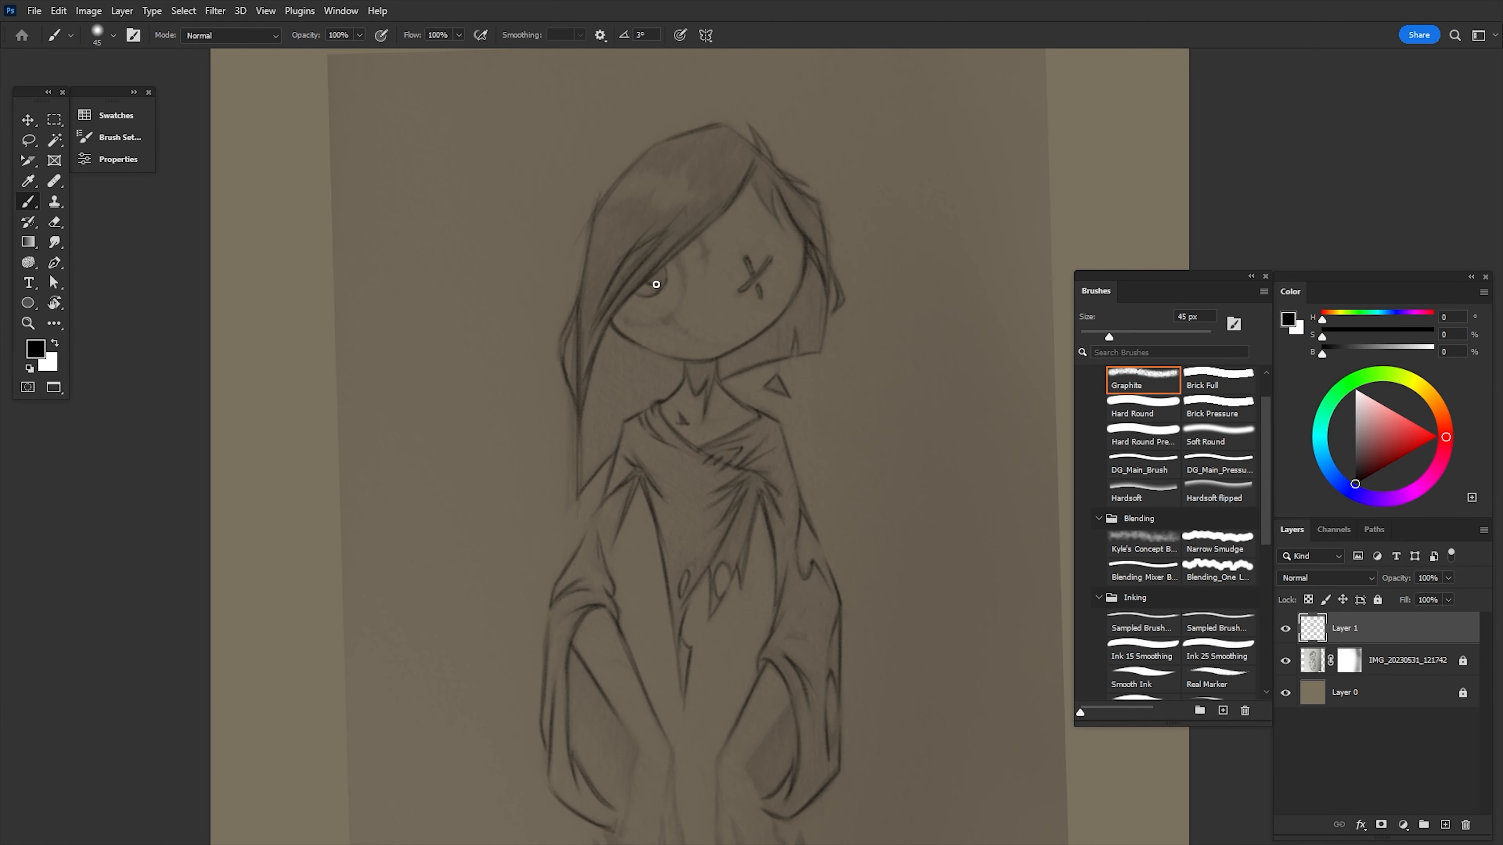
scroll("down", 3)
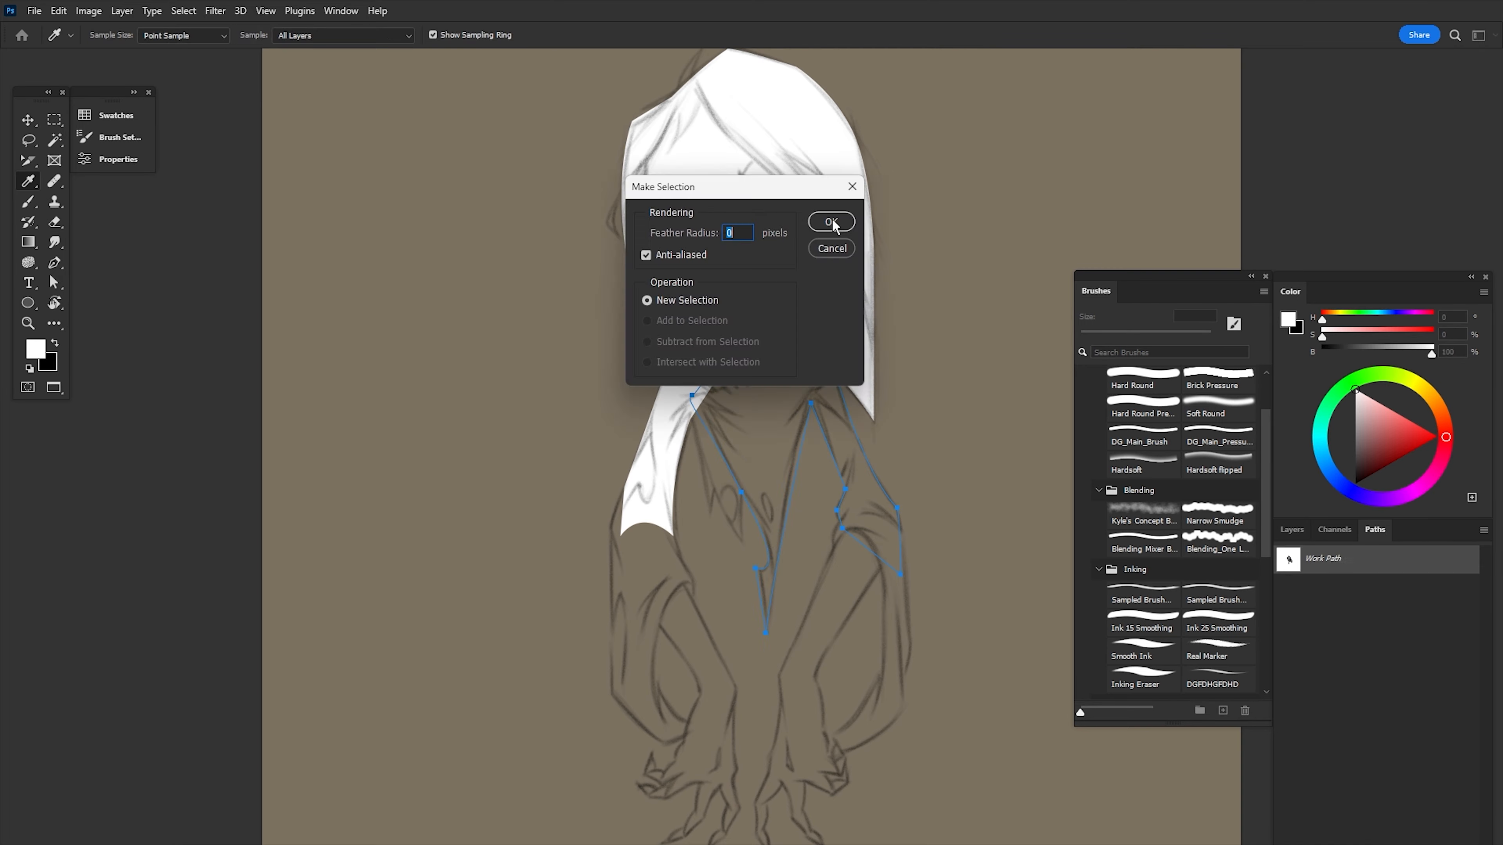
Step: Turn the traced body path into a selection ready for colour fills
left_click(829, 221)
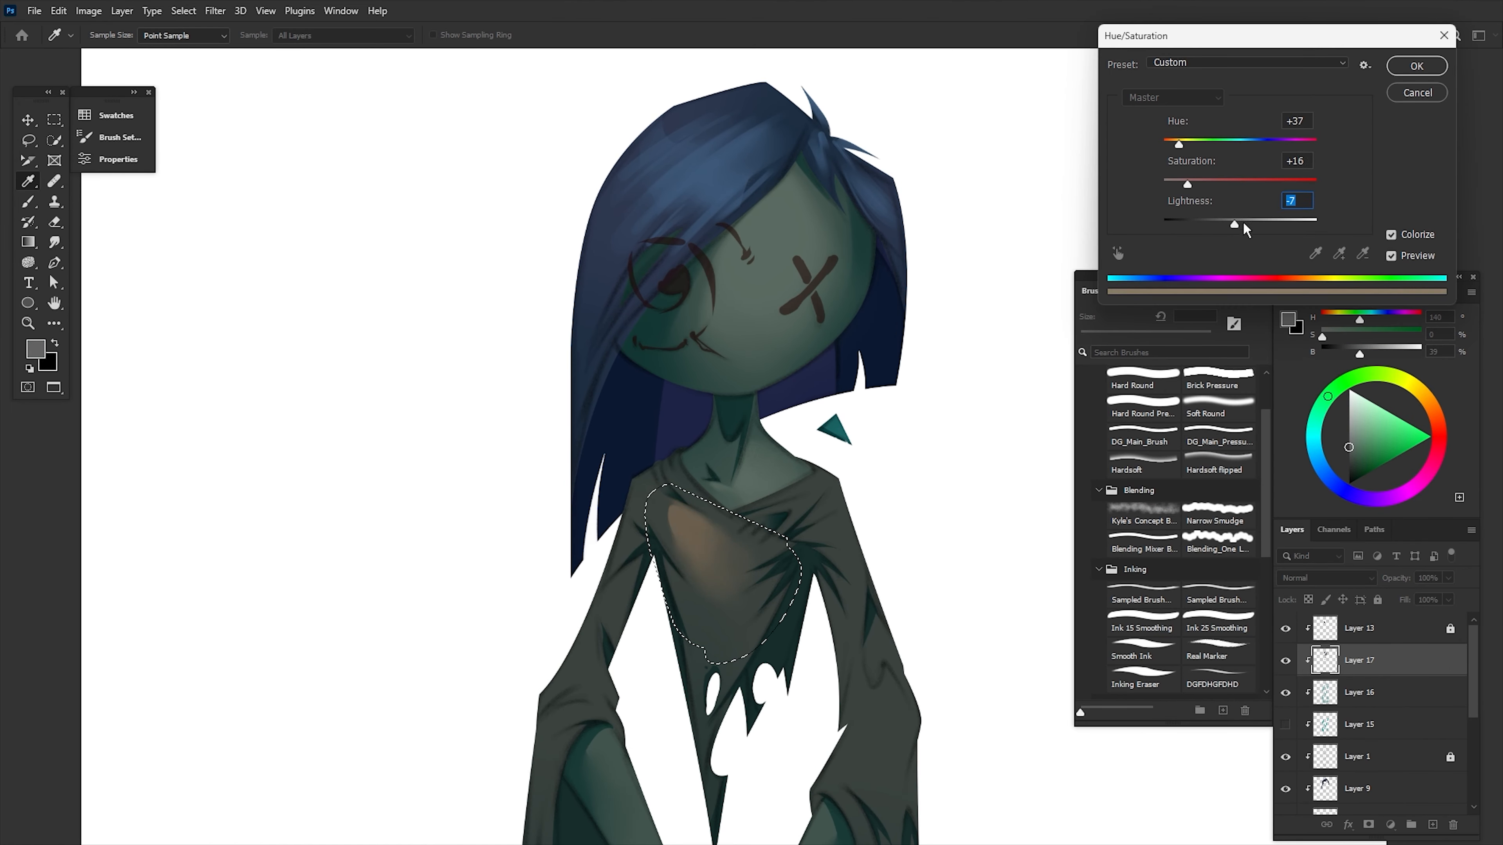
Step: Confirm the Hue/Saturation tint on the doll's chest patch
left_click(1414, 65)
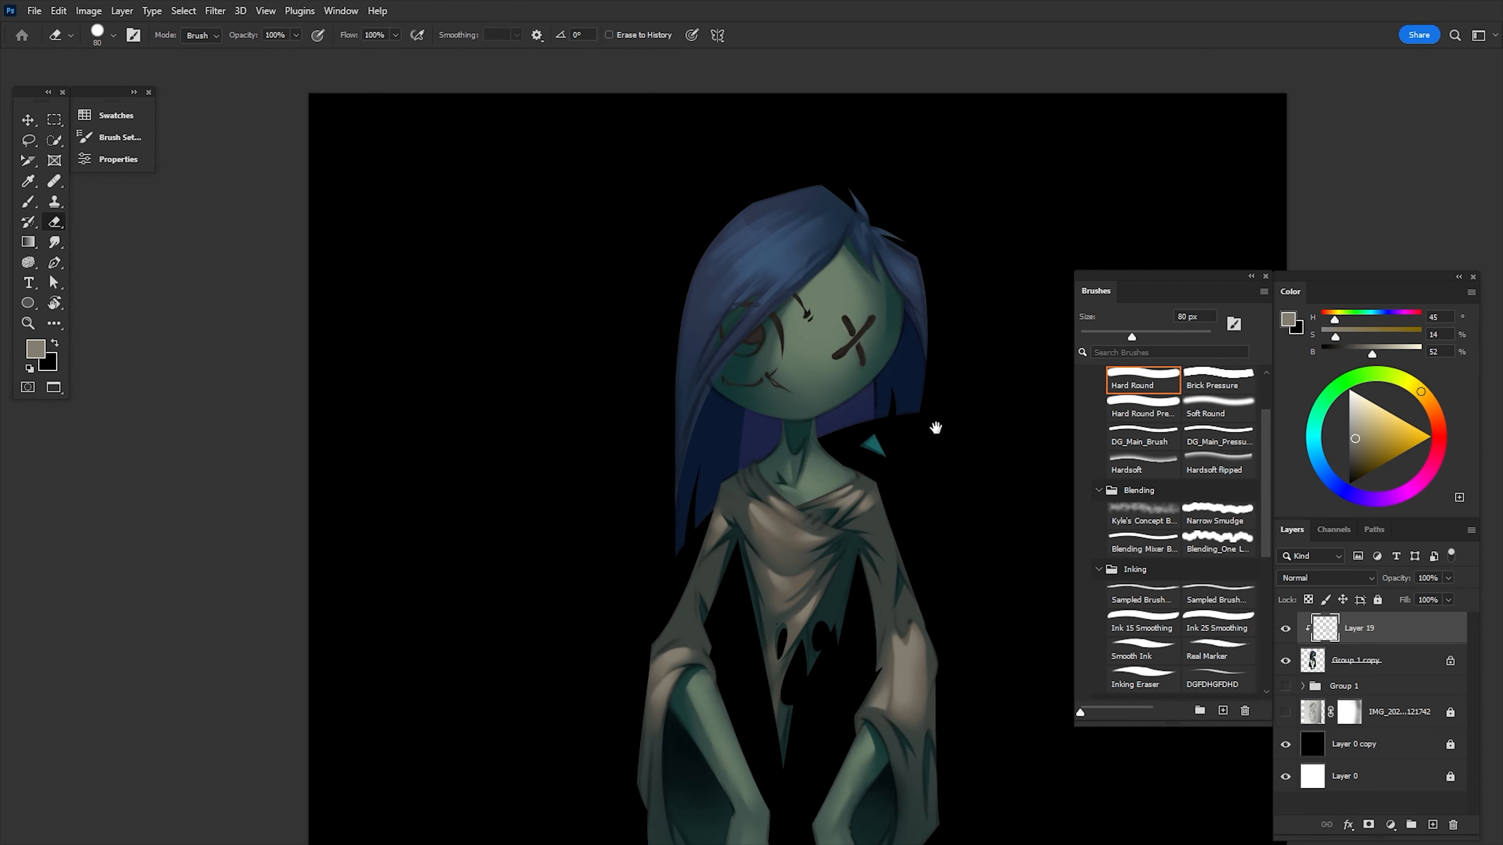
Step: Merge the visible figure layers into Layer 20 before rebalancing midtones
left_click(1217, 441)
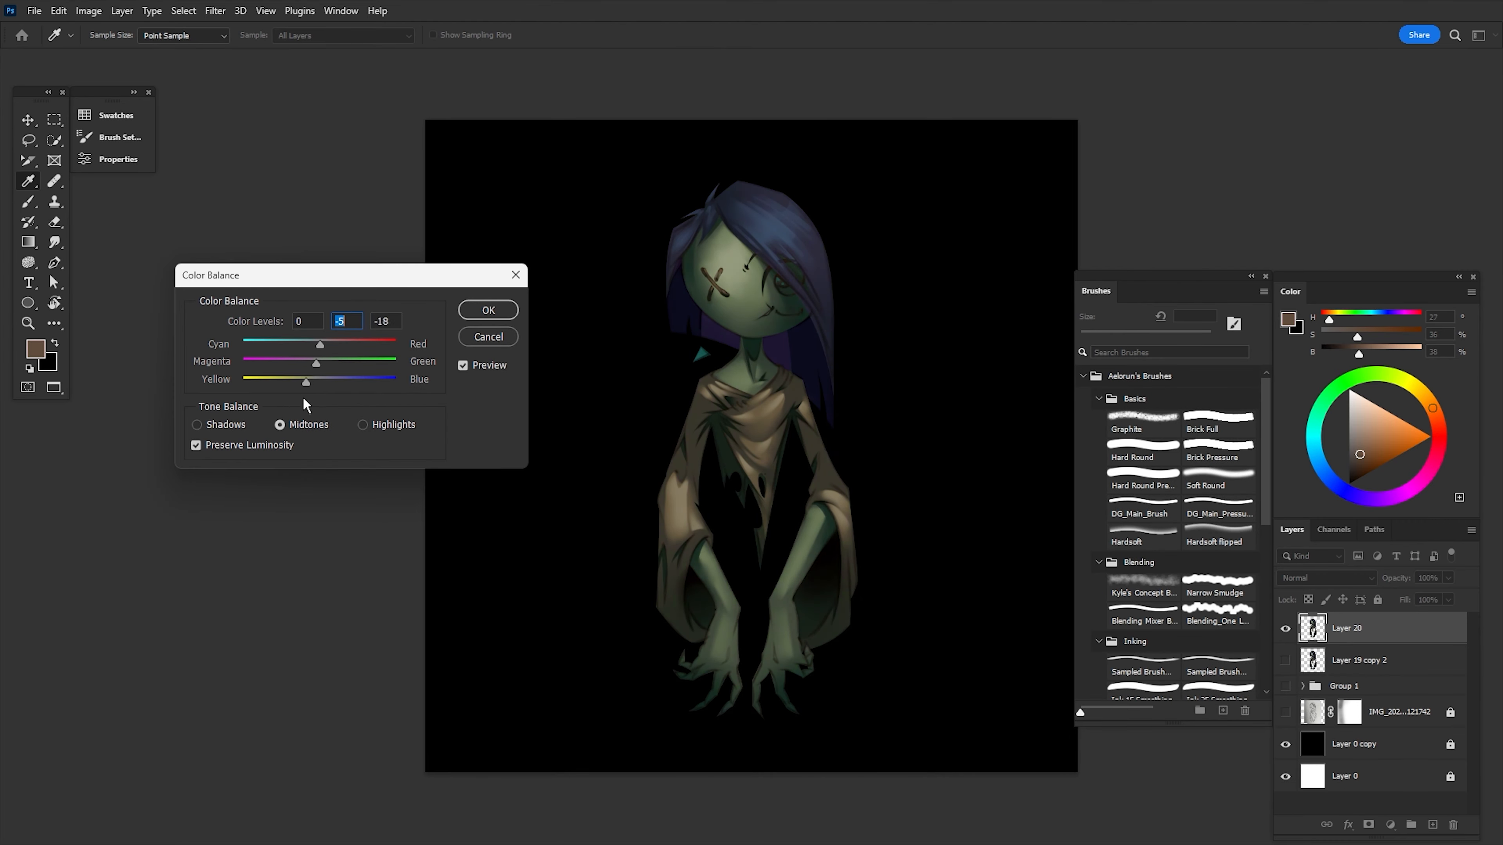
Step: Confirm the midtone shift and set Color Balance Highlights toward red (+13, 0, -22)
left_click(363, 424)
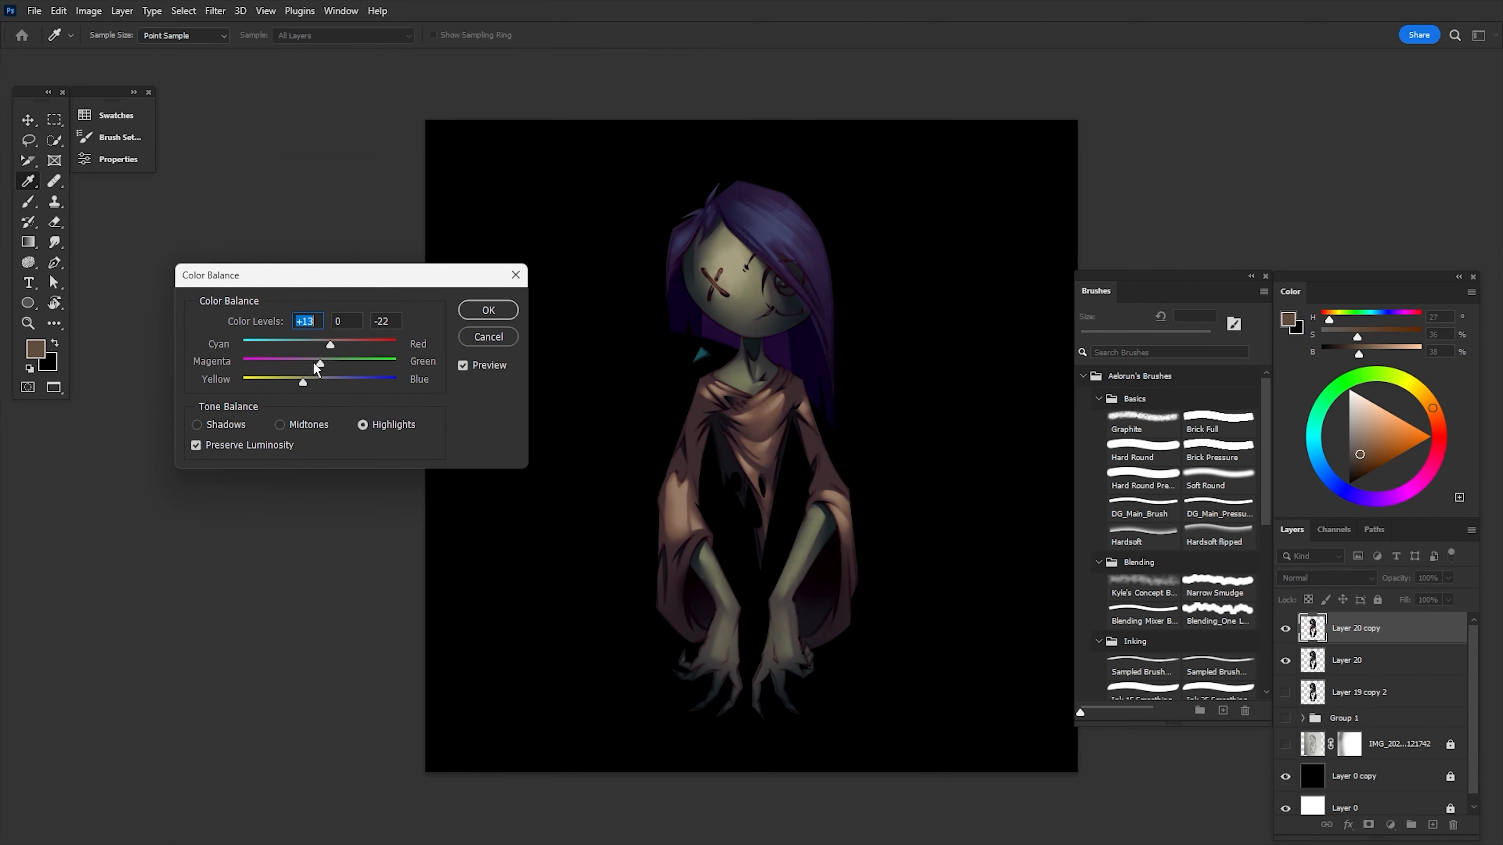
left_click(487, 310)
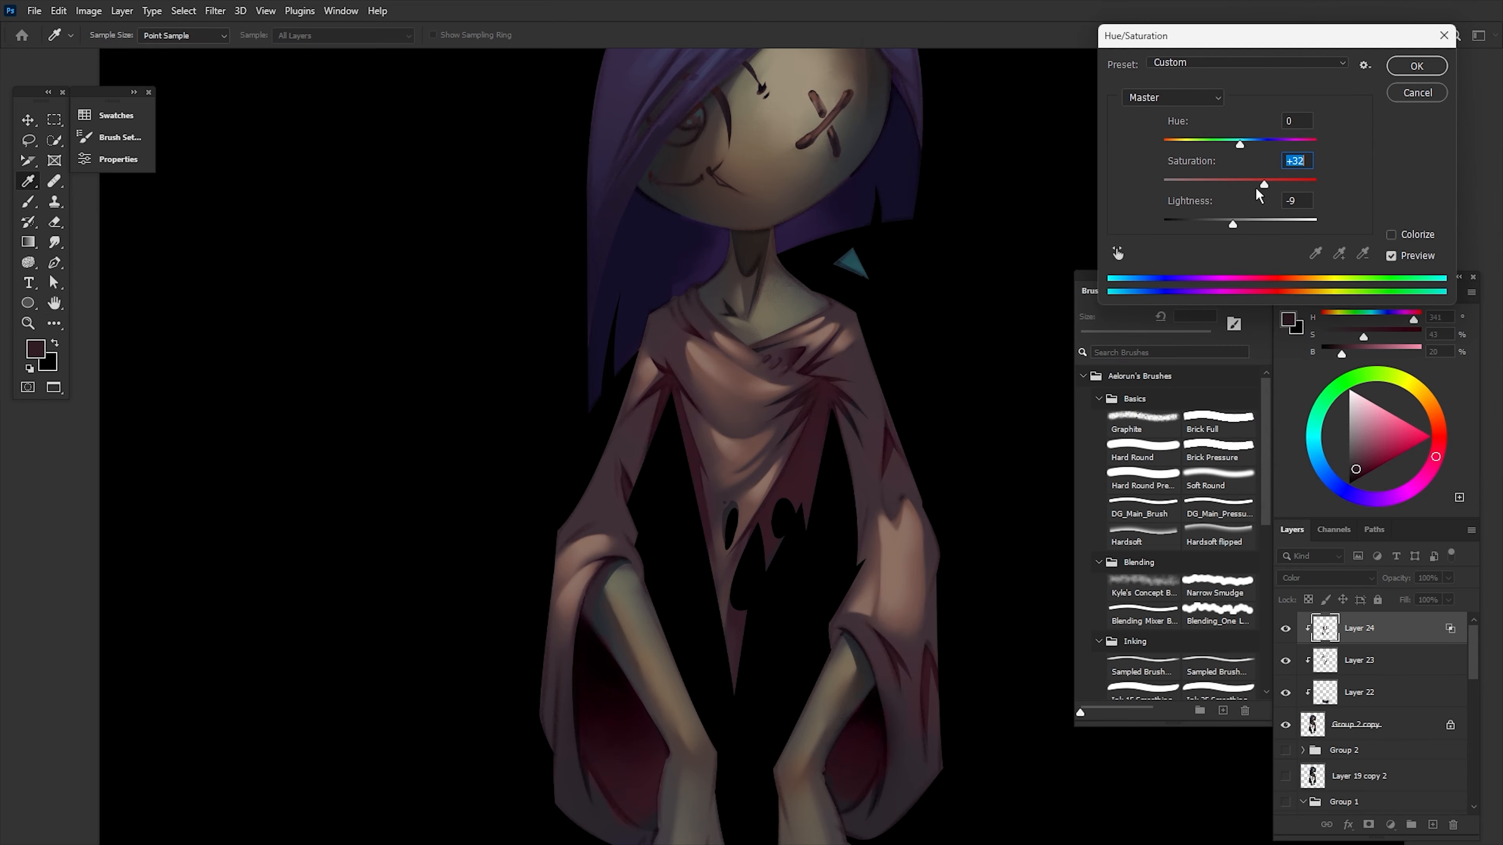
Step: Apply Saturation +32, Lightness -9 to the robe and paint shading with the brush
left_click(1416, 65)
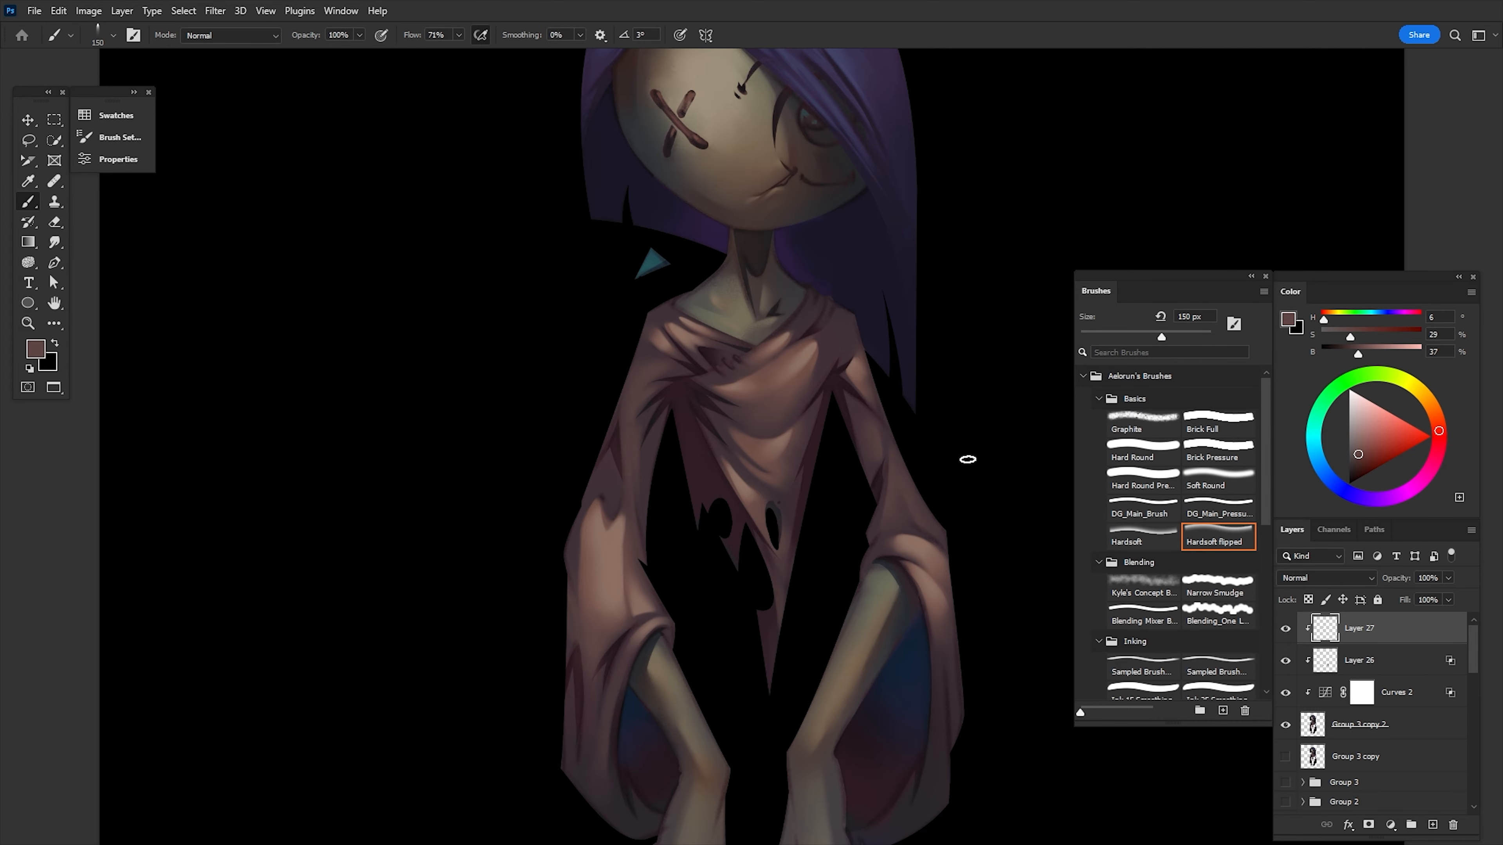
left_click(29, 120)
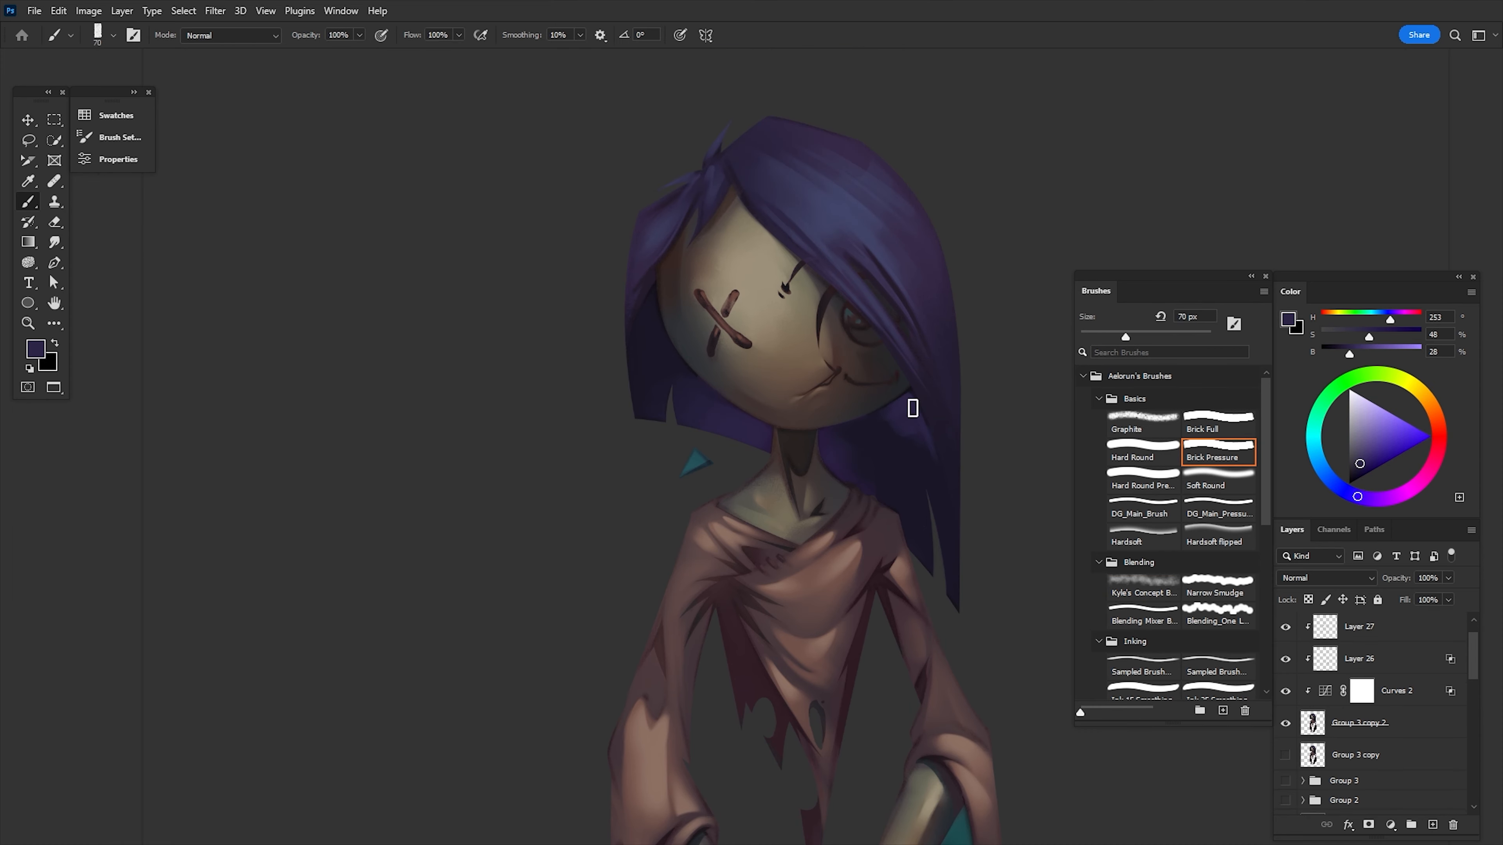
Step: Warp the doll's face and body in Liquify with the Forward Warp tool
left_click(214, 10)
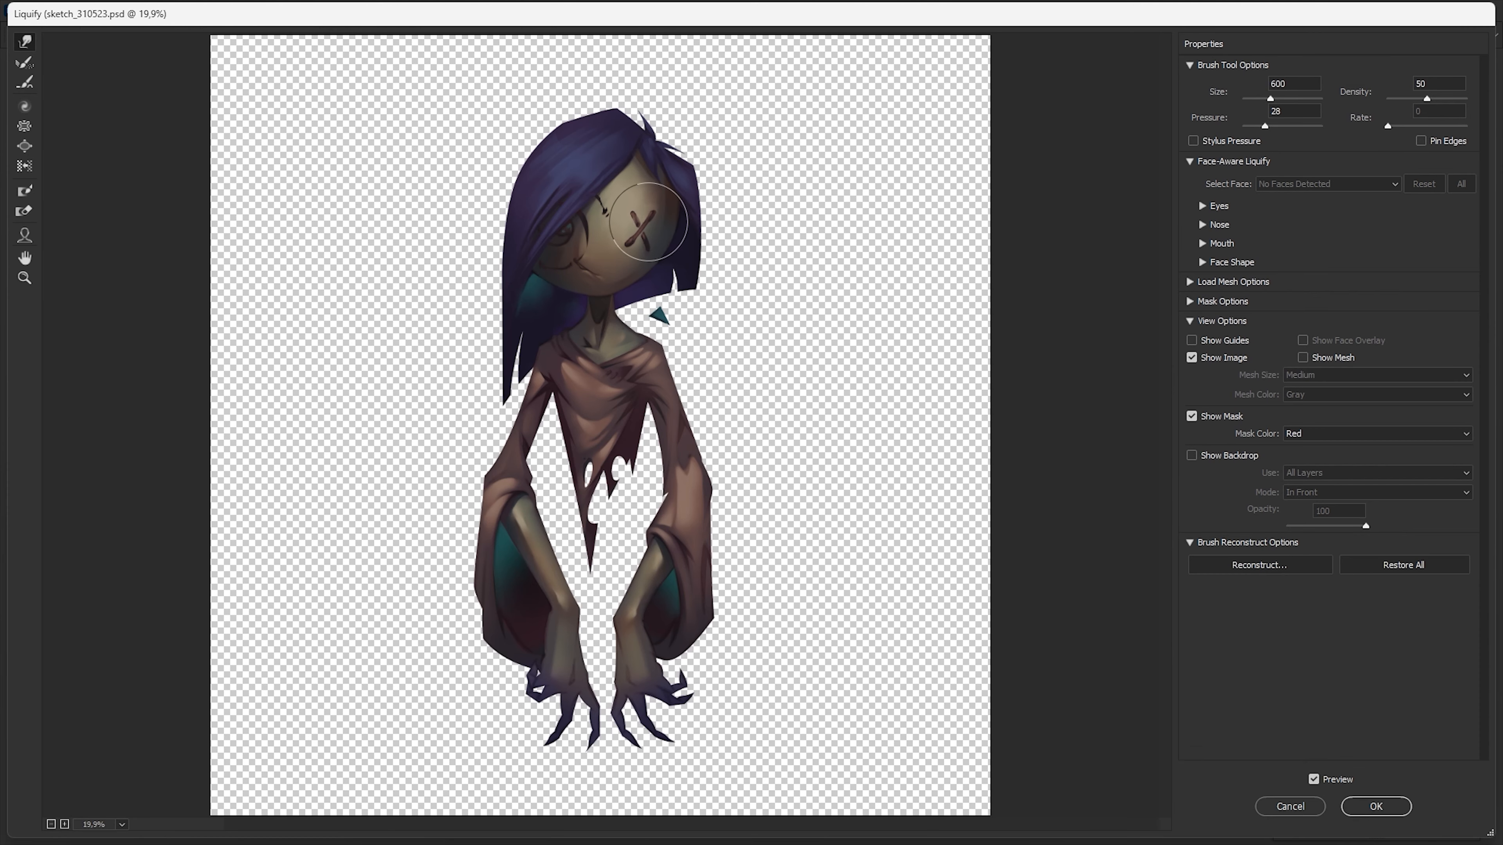
left_click(1374, 806)
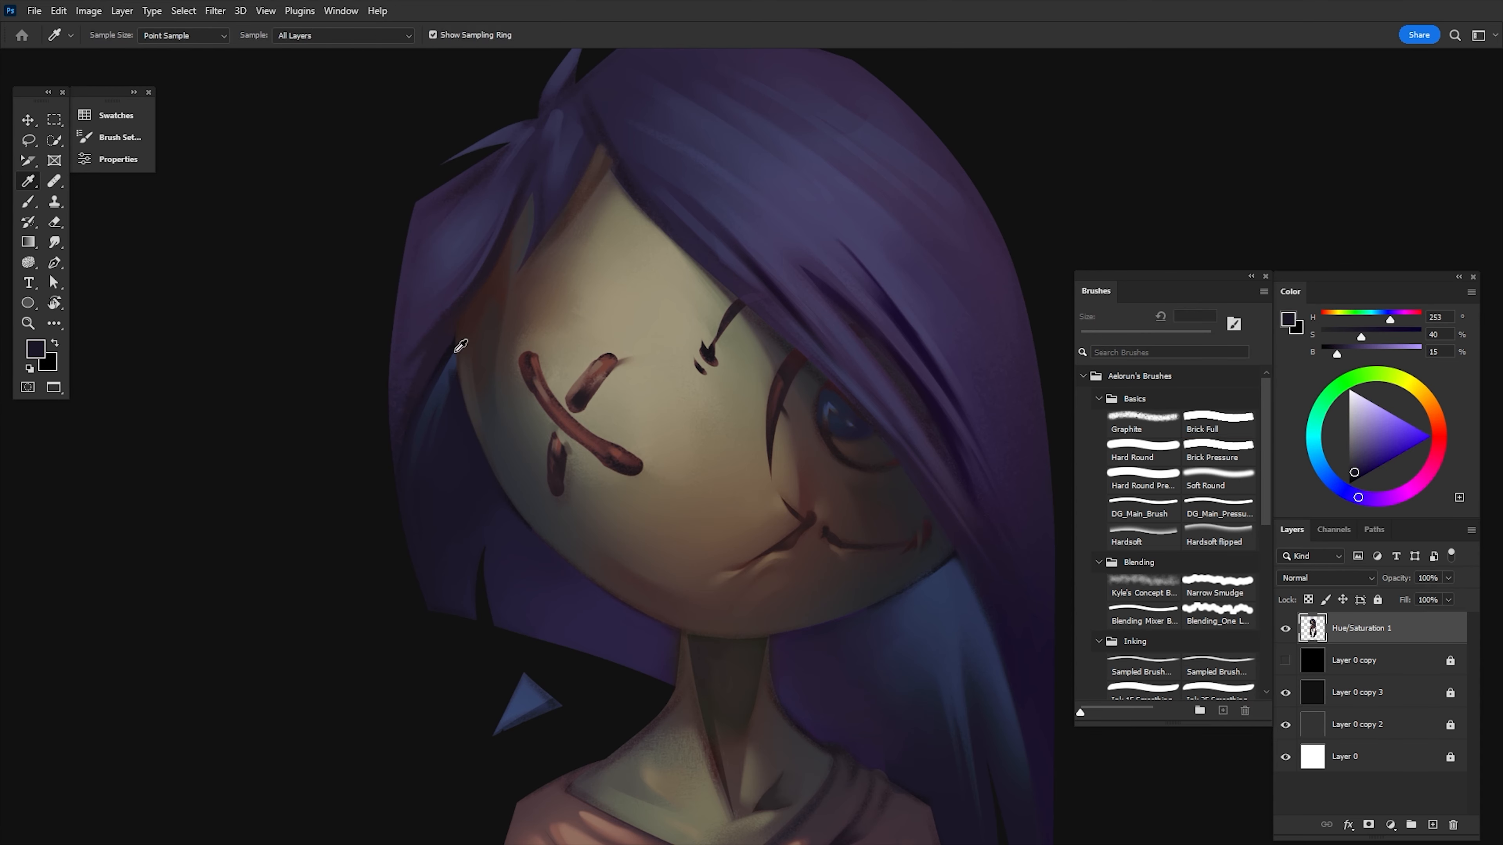
Step: Sample the face skin colour and switch to a textured brush for repainting
left_click(1218, 457)
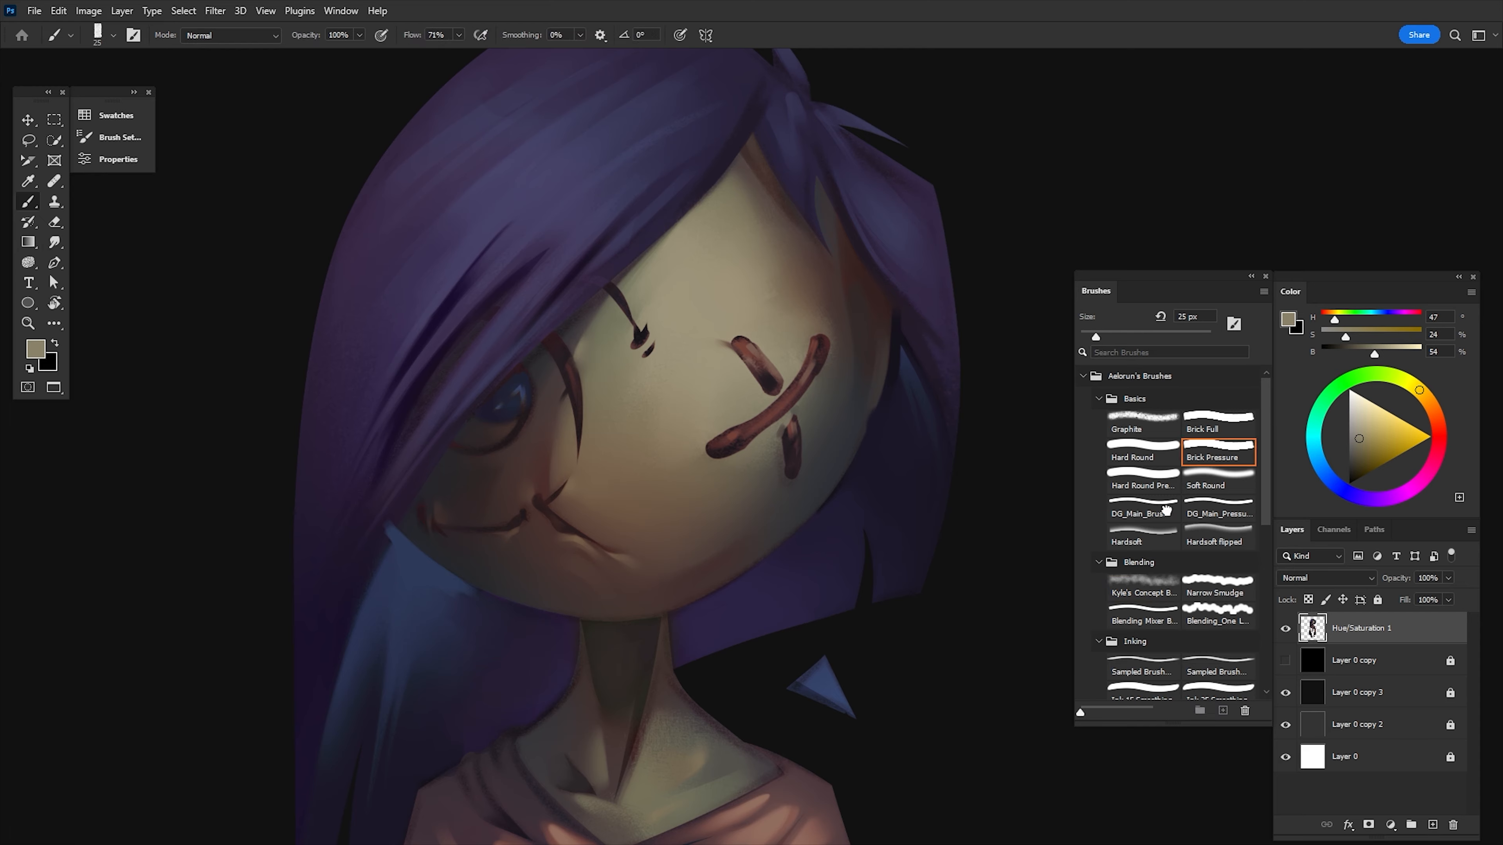
left_click(1141, 513)
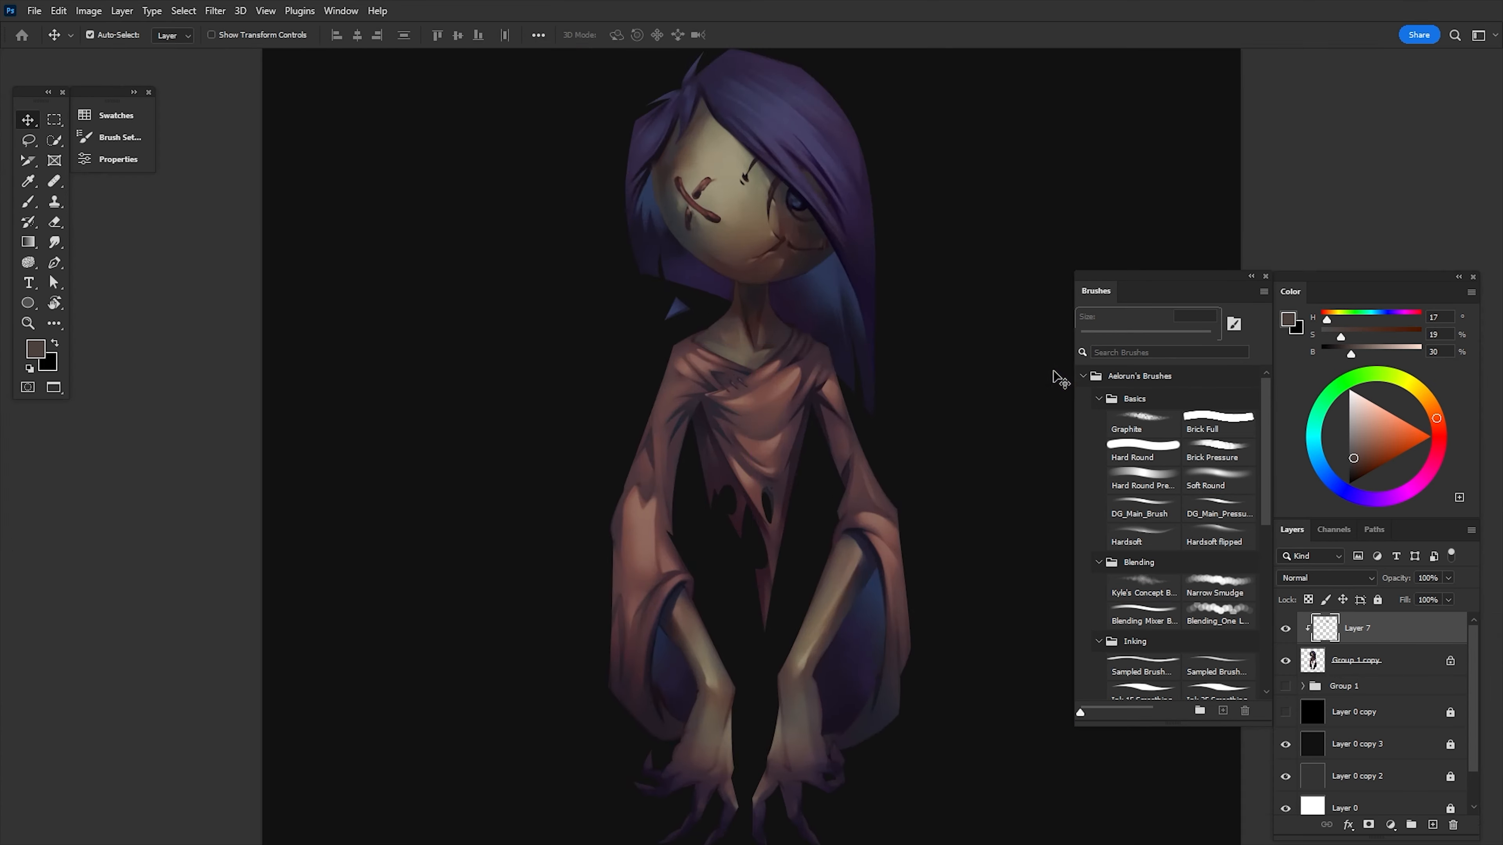
Step: Paint bluish strands into the purple hair with the Hard Round Pressure brush
left_click(1218, 513)
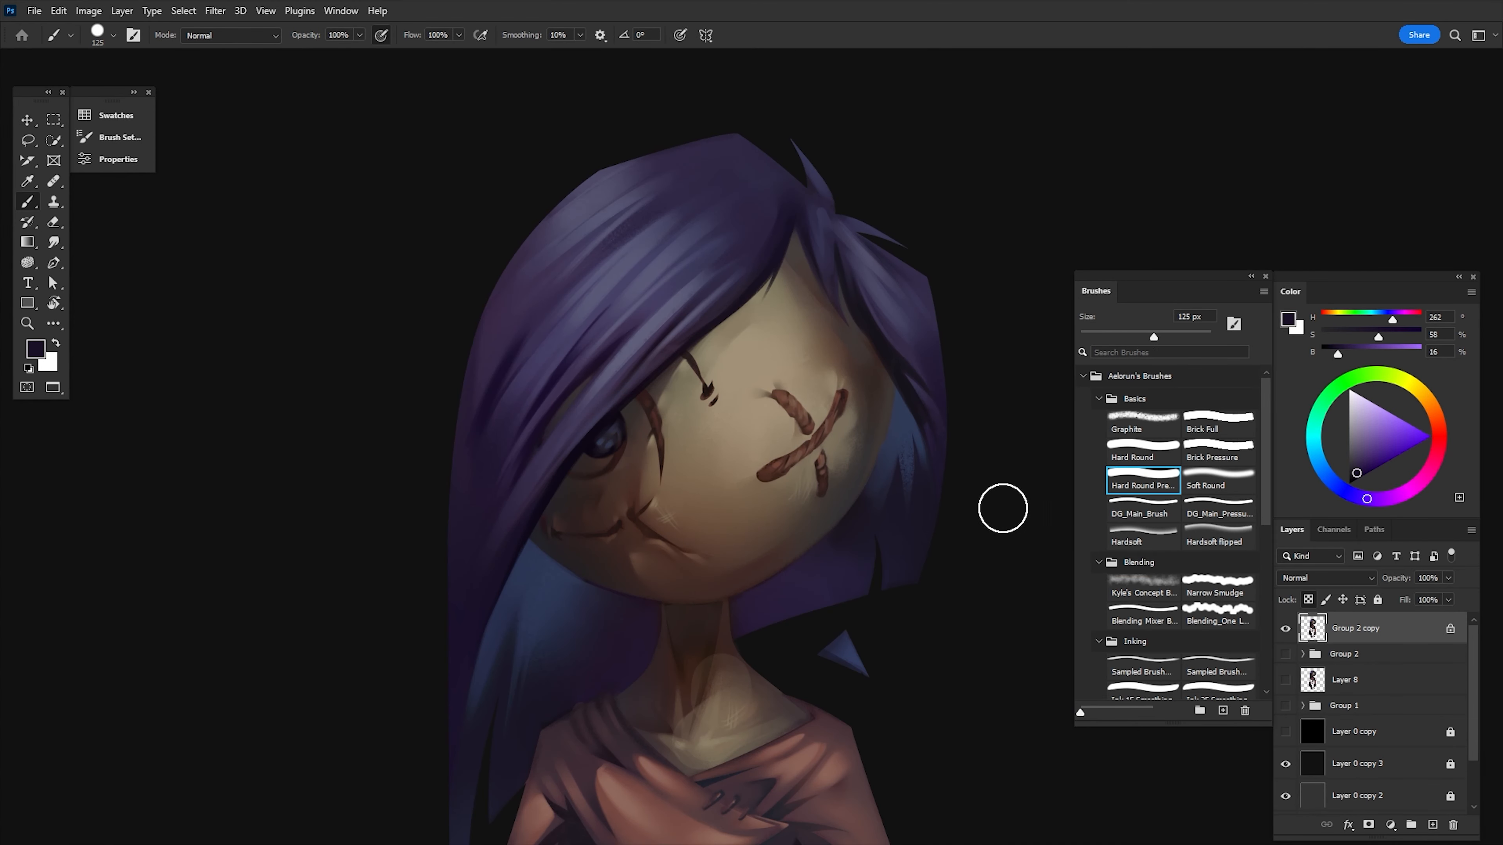
Step: Paint fold shadows on the pink robe with the DG_Main_Brush on a new layer
left_click(27, 119)
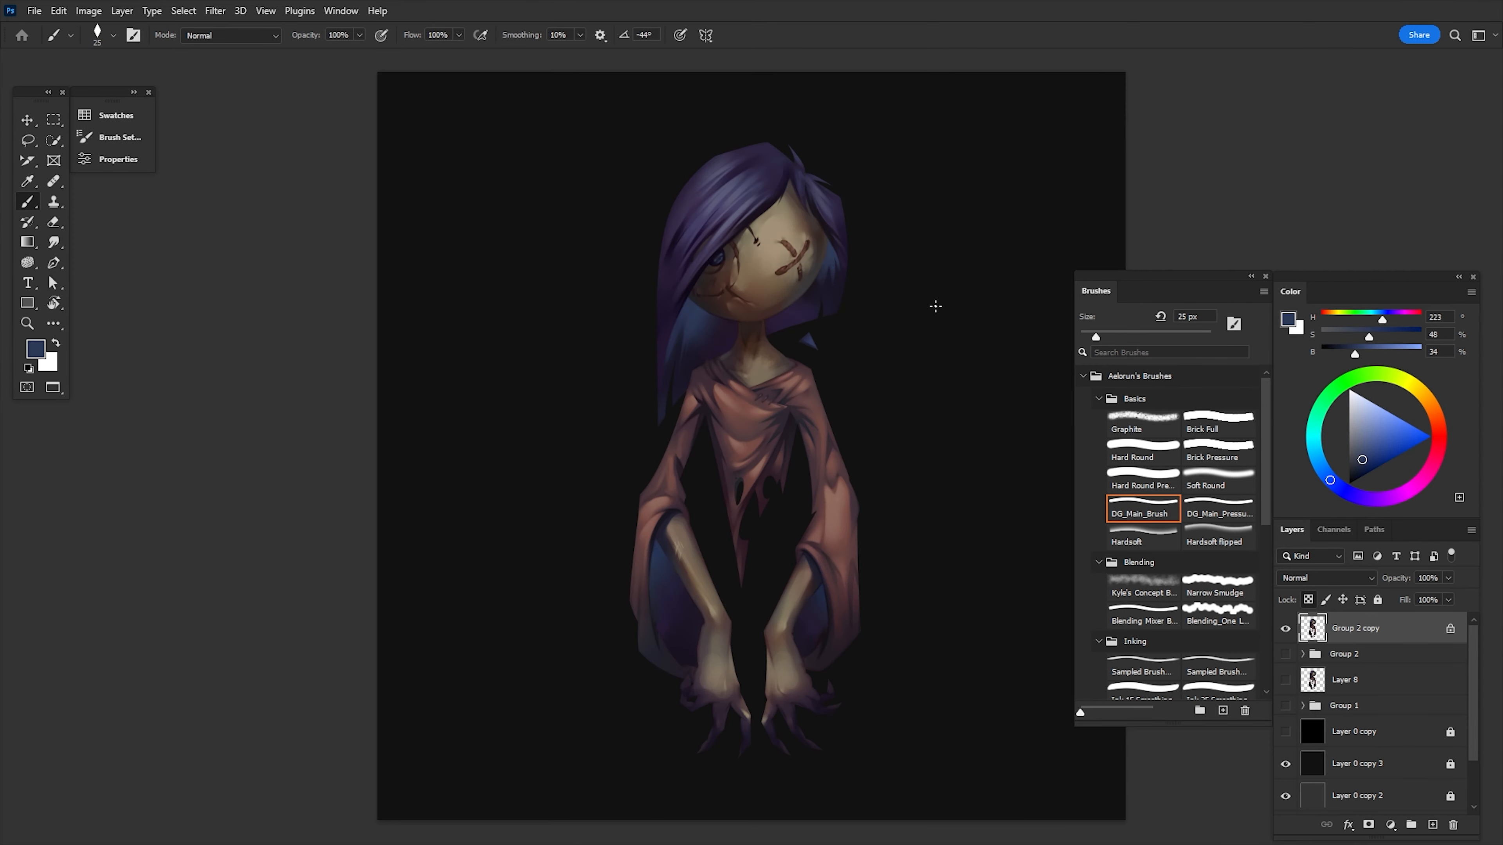
left_click(28, 120)
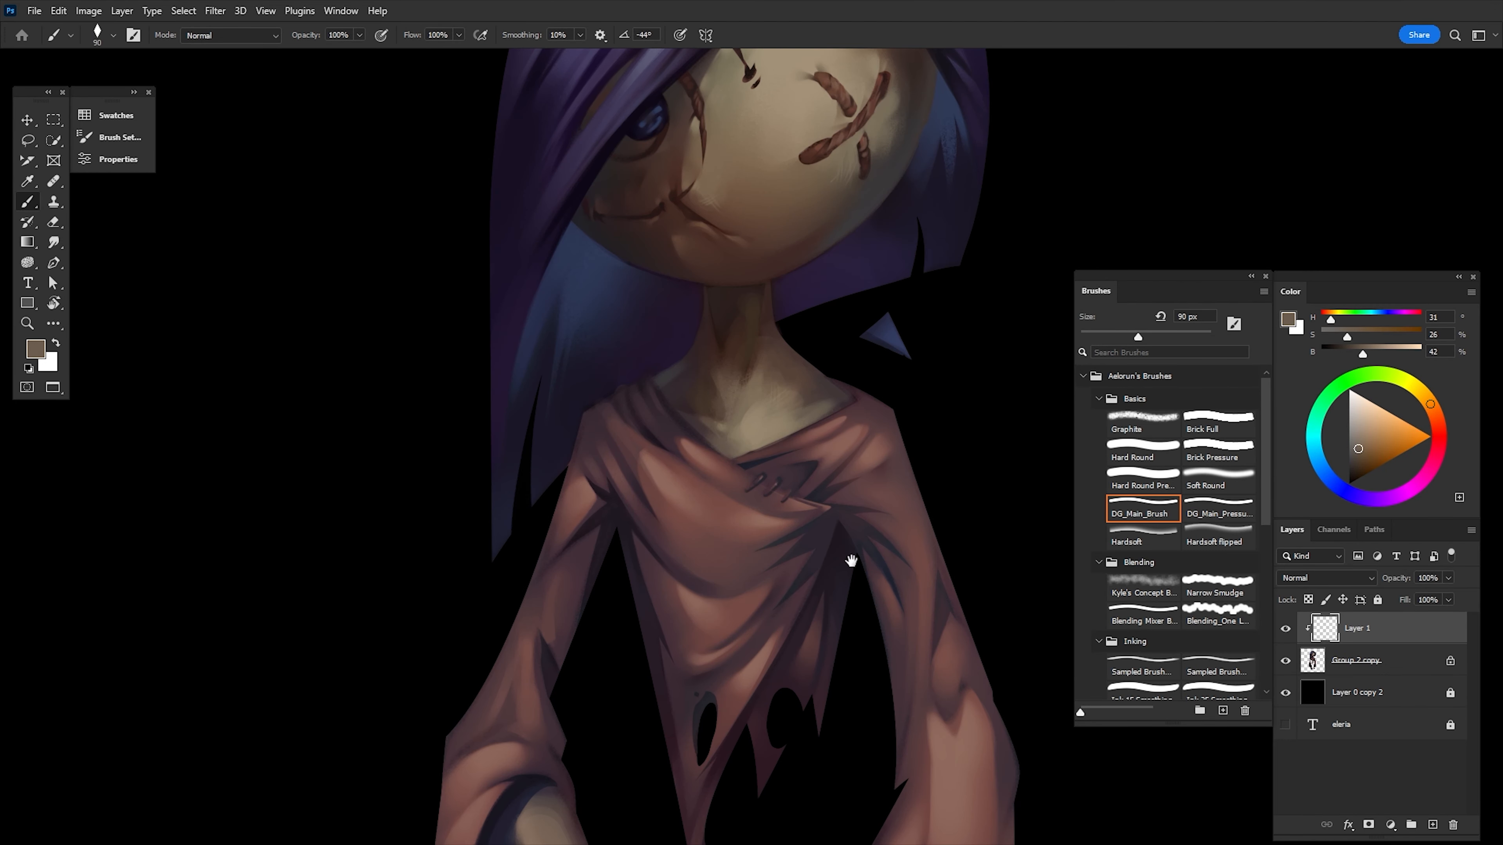
Step: Paint the hands and cheek stitches with DG_Main_Brush, then reveal the grey Layer 0 copy 3 backdrop
left_click(1217, 537)
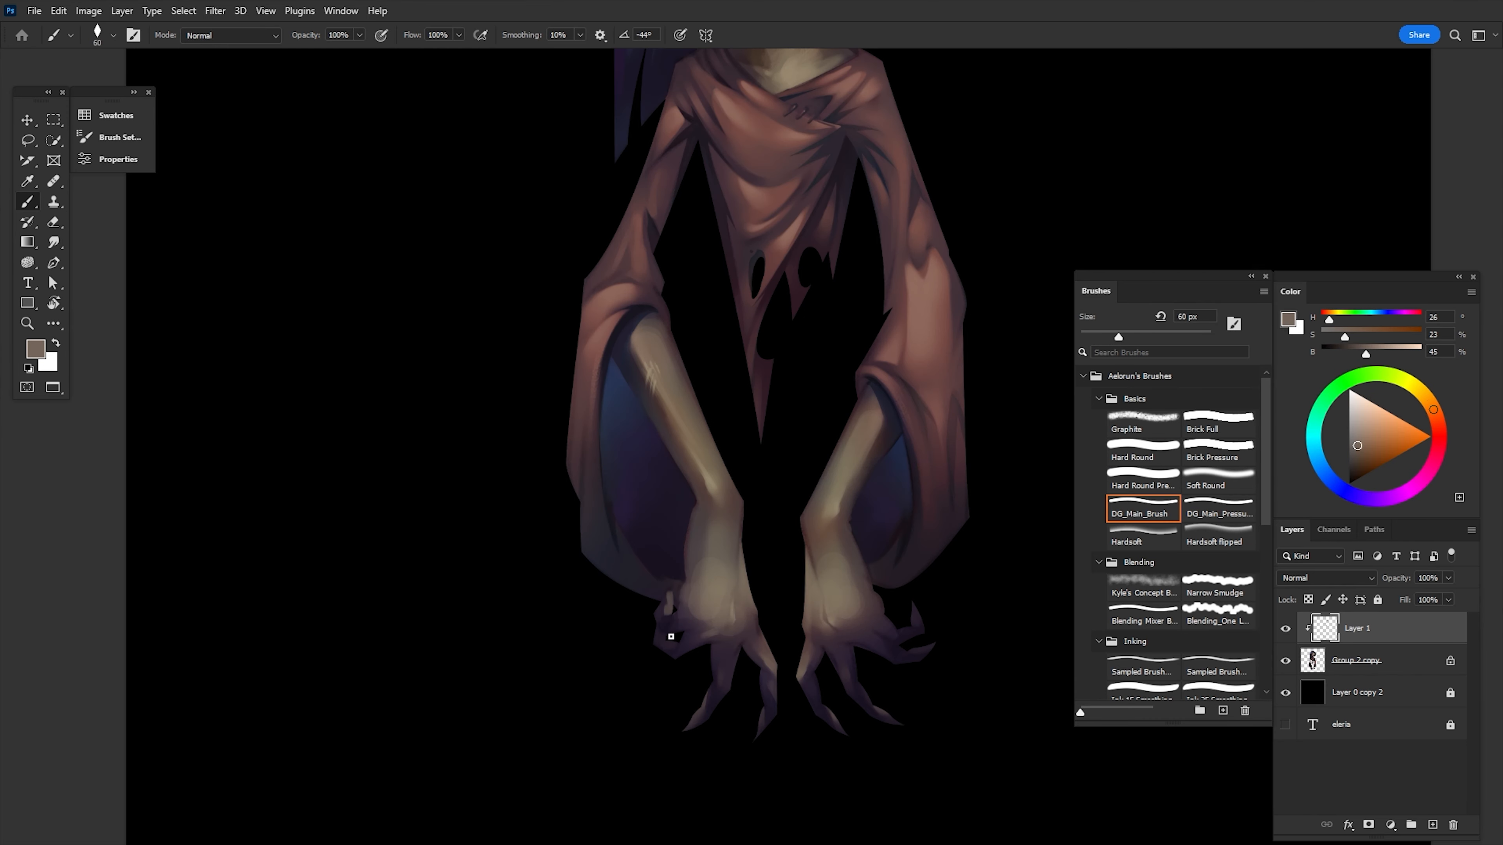
left_click(28, 120)
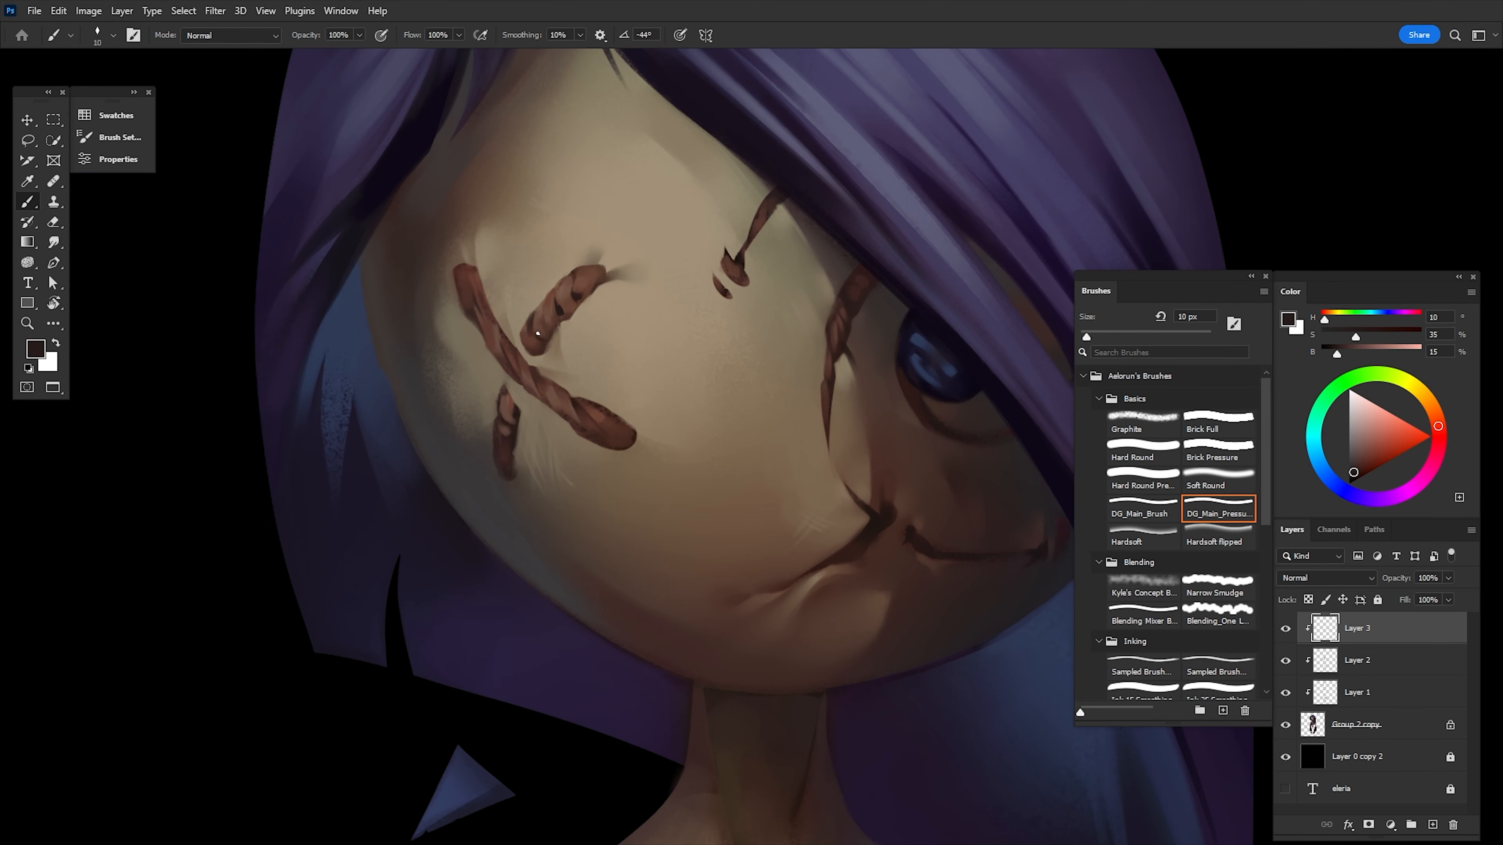
left_click(1141, 513)
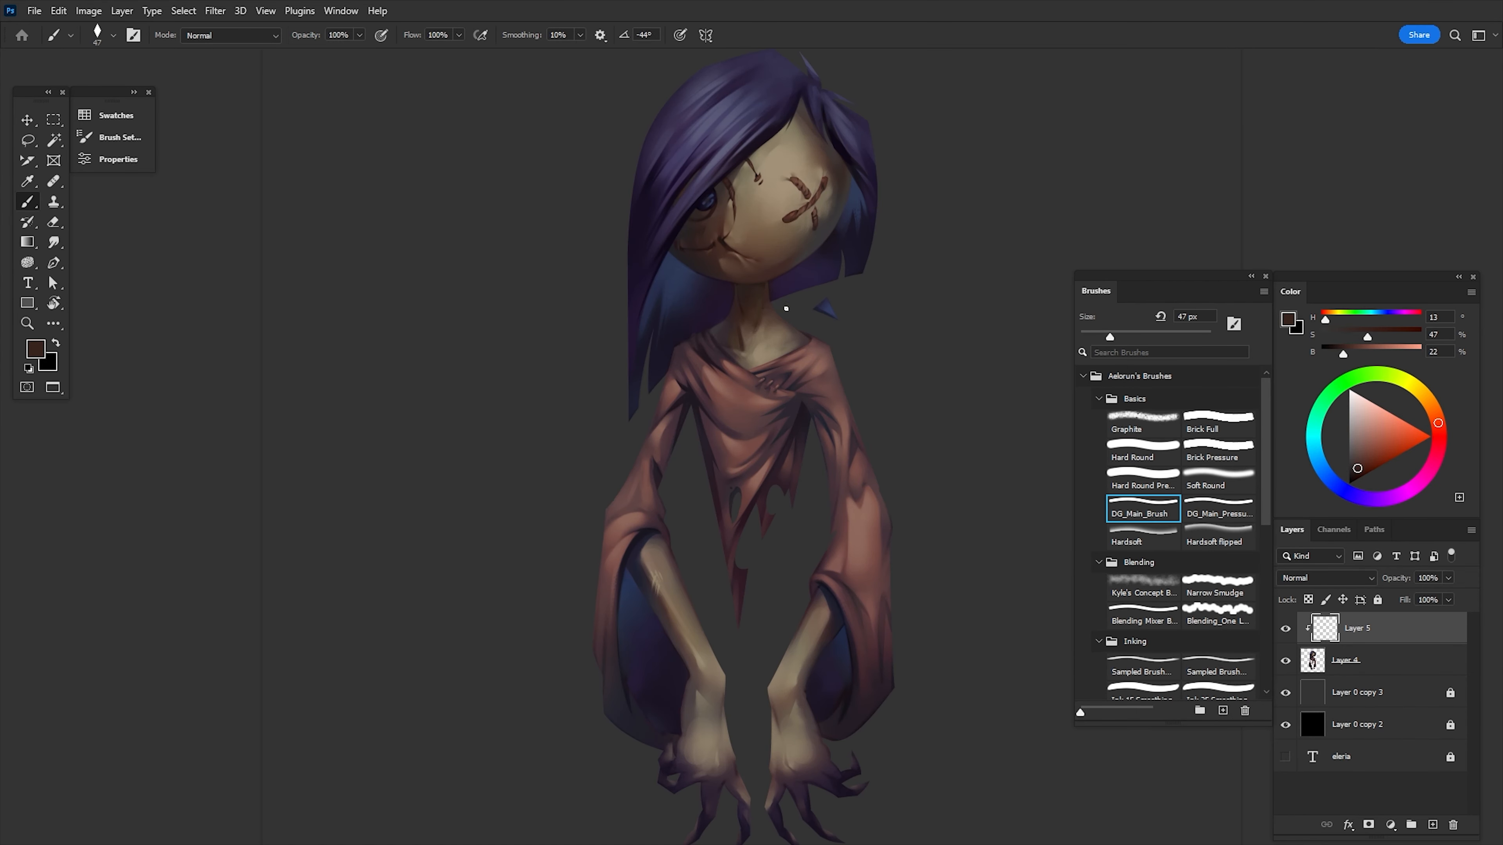
Step: Warp the doll's silhouette with Liquify and confirm, ready for Brick Full hair strands
left_click(1205, 485)
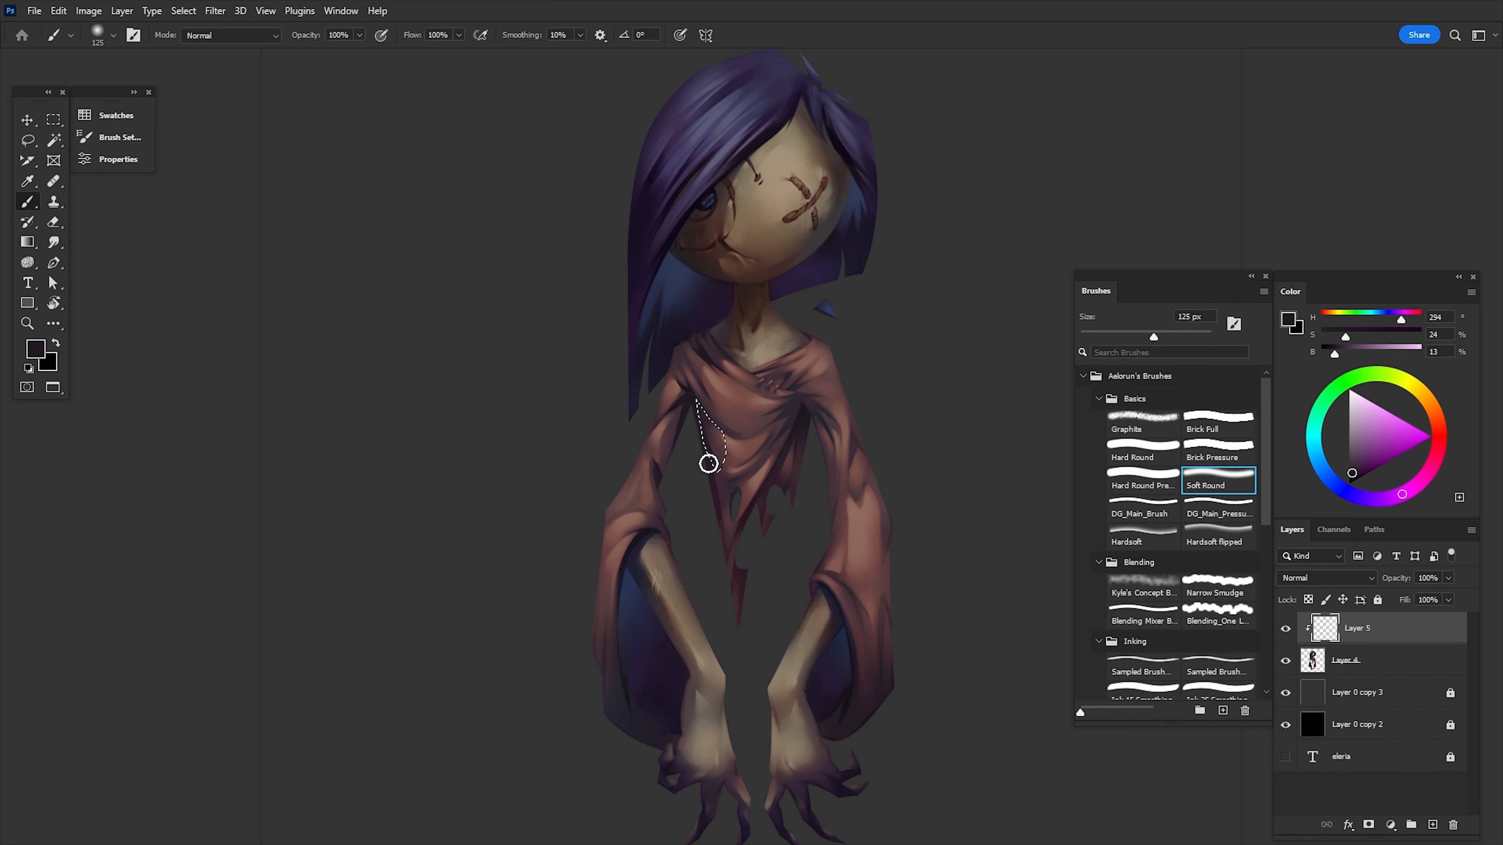
left_click(214, 10)
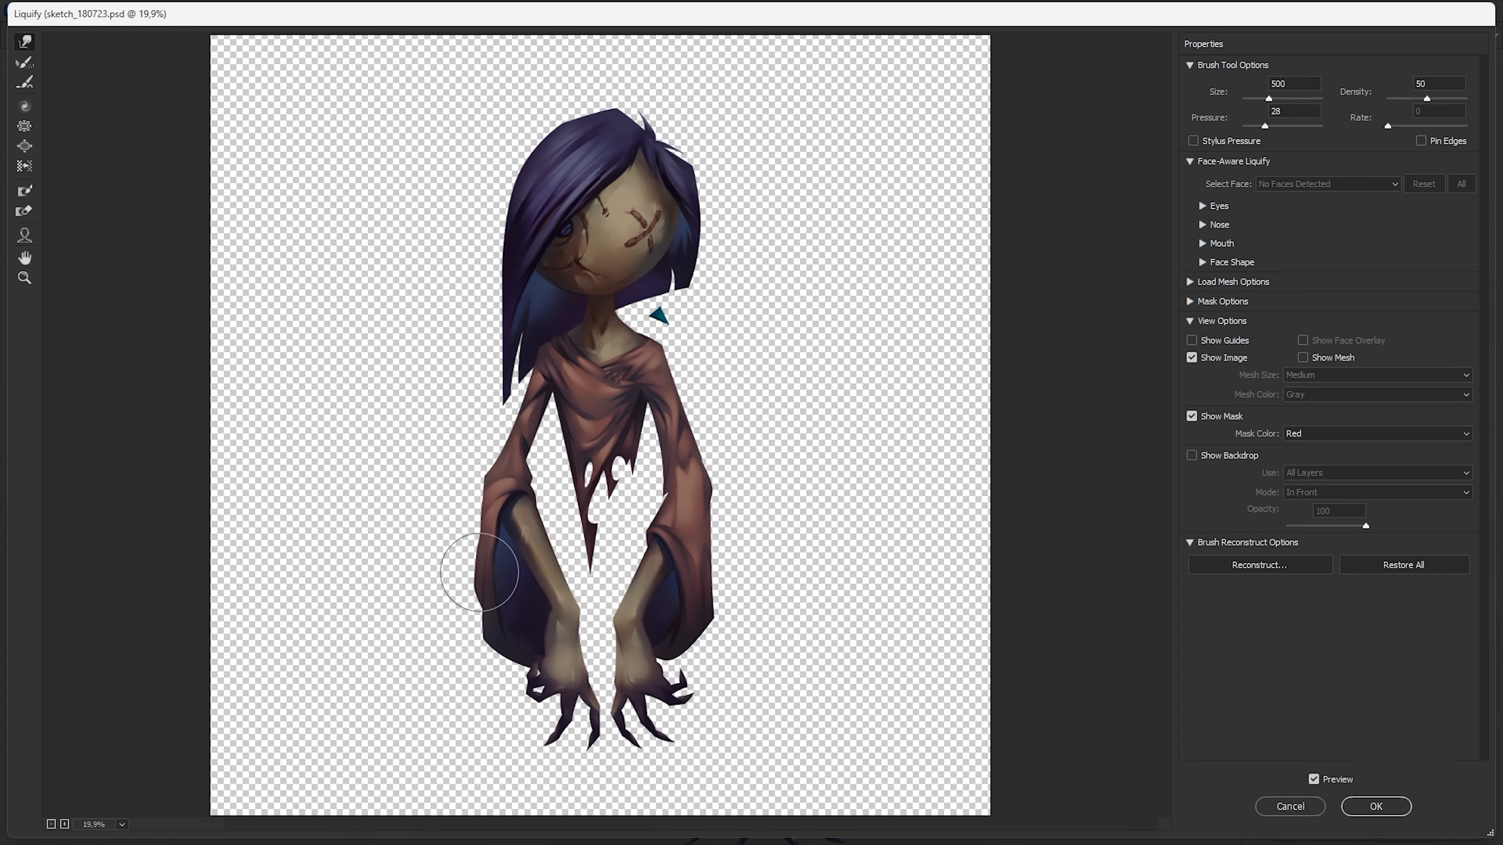
left_click(1375, 806)
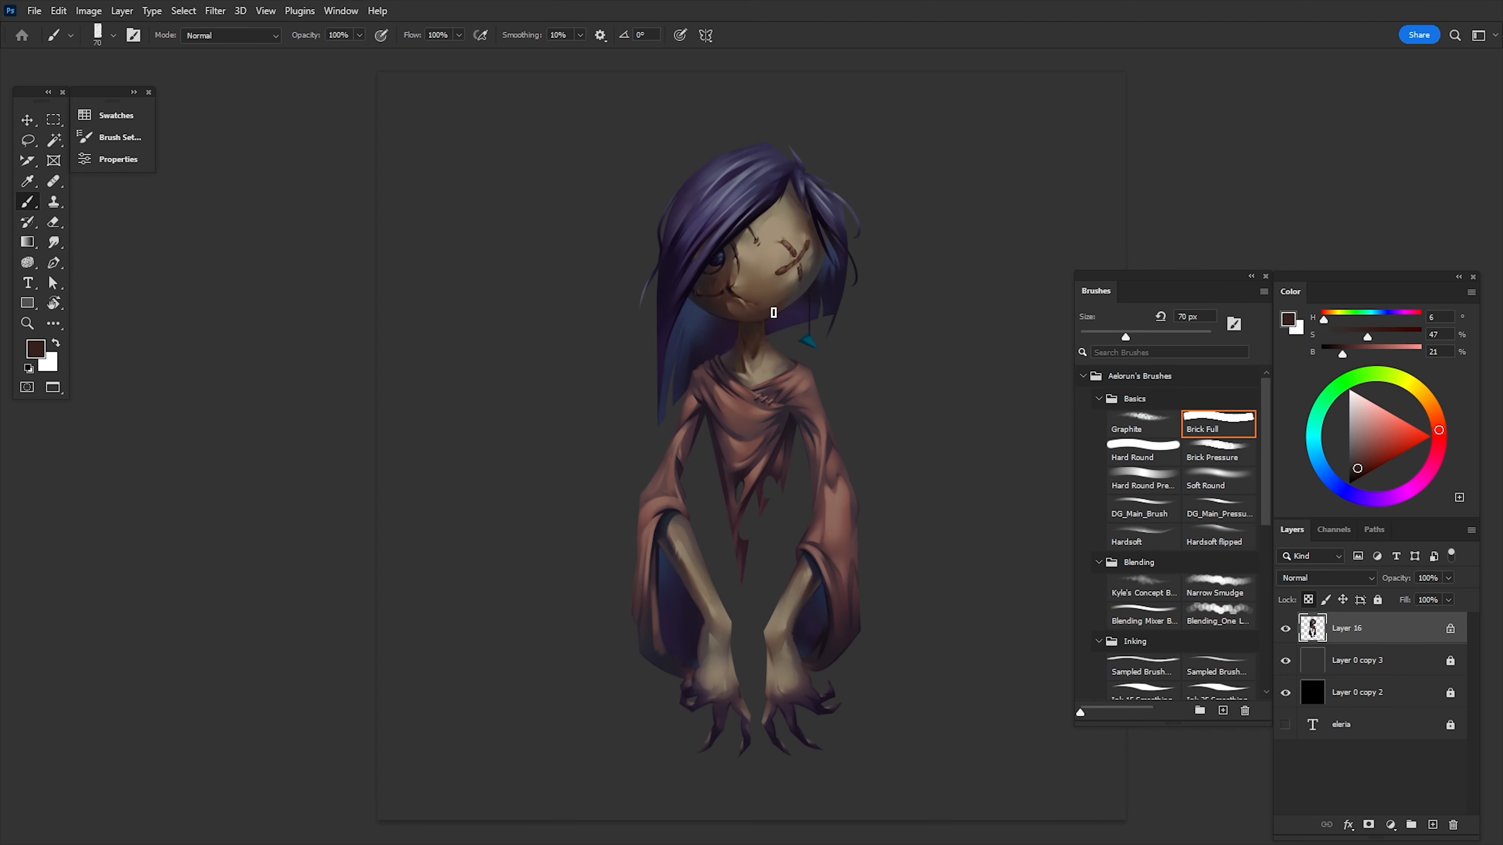
Step: Hide the grey layer and paint the clawed hands and blue sleeve interiors with DG_Main_Brush
left_click(1218, 457)
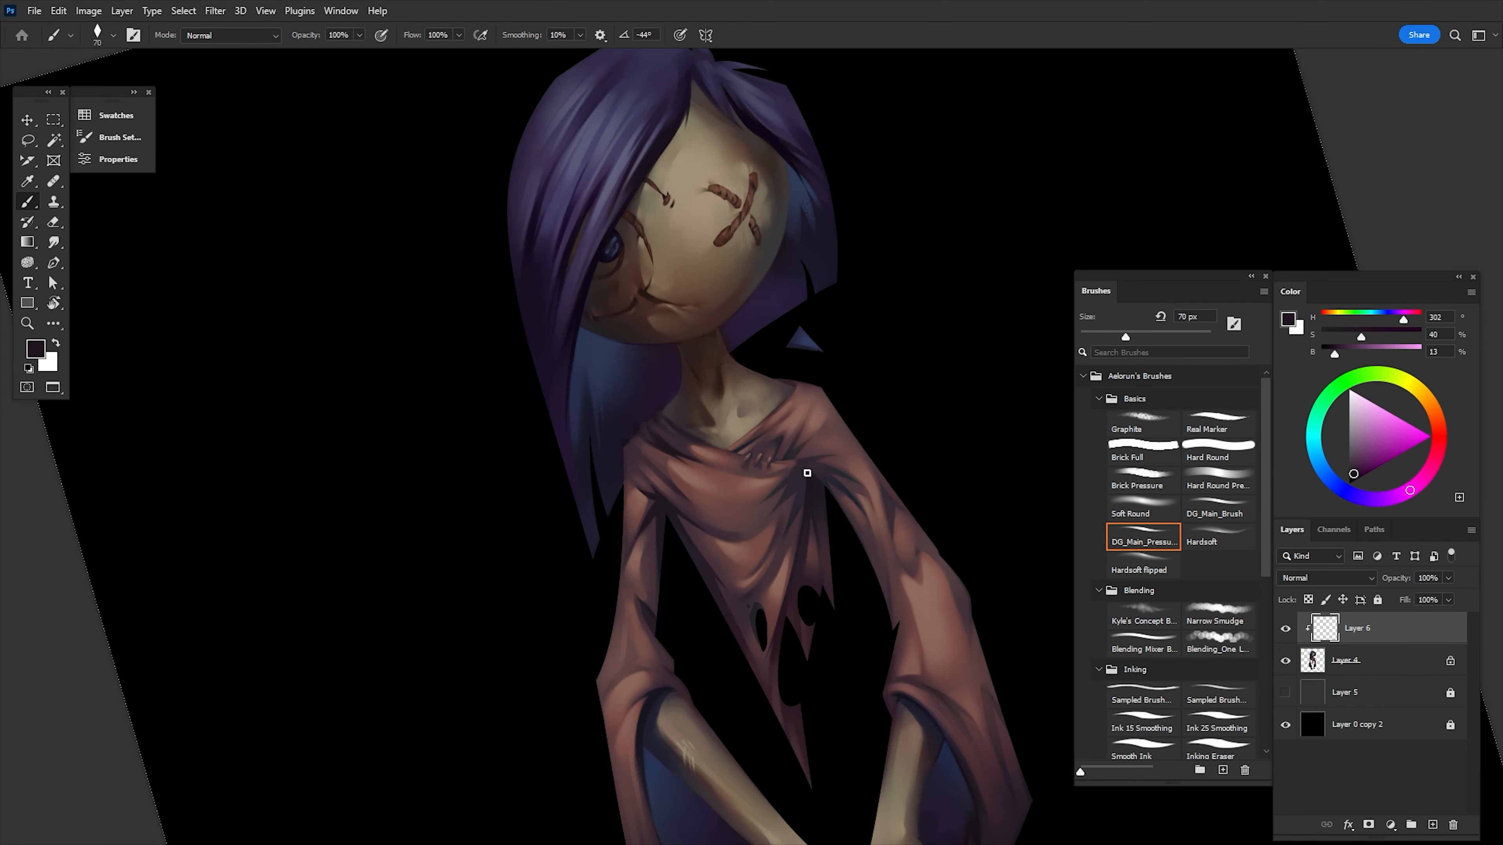
left_click(28, 119)
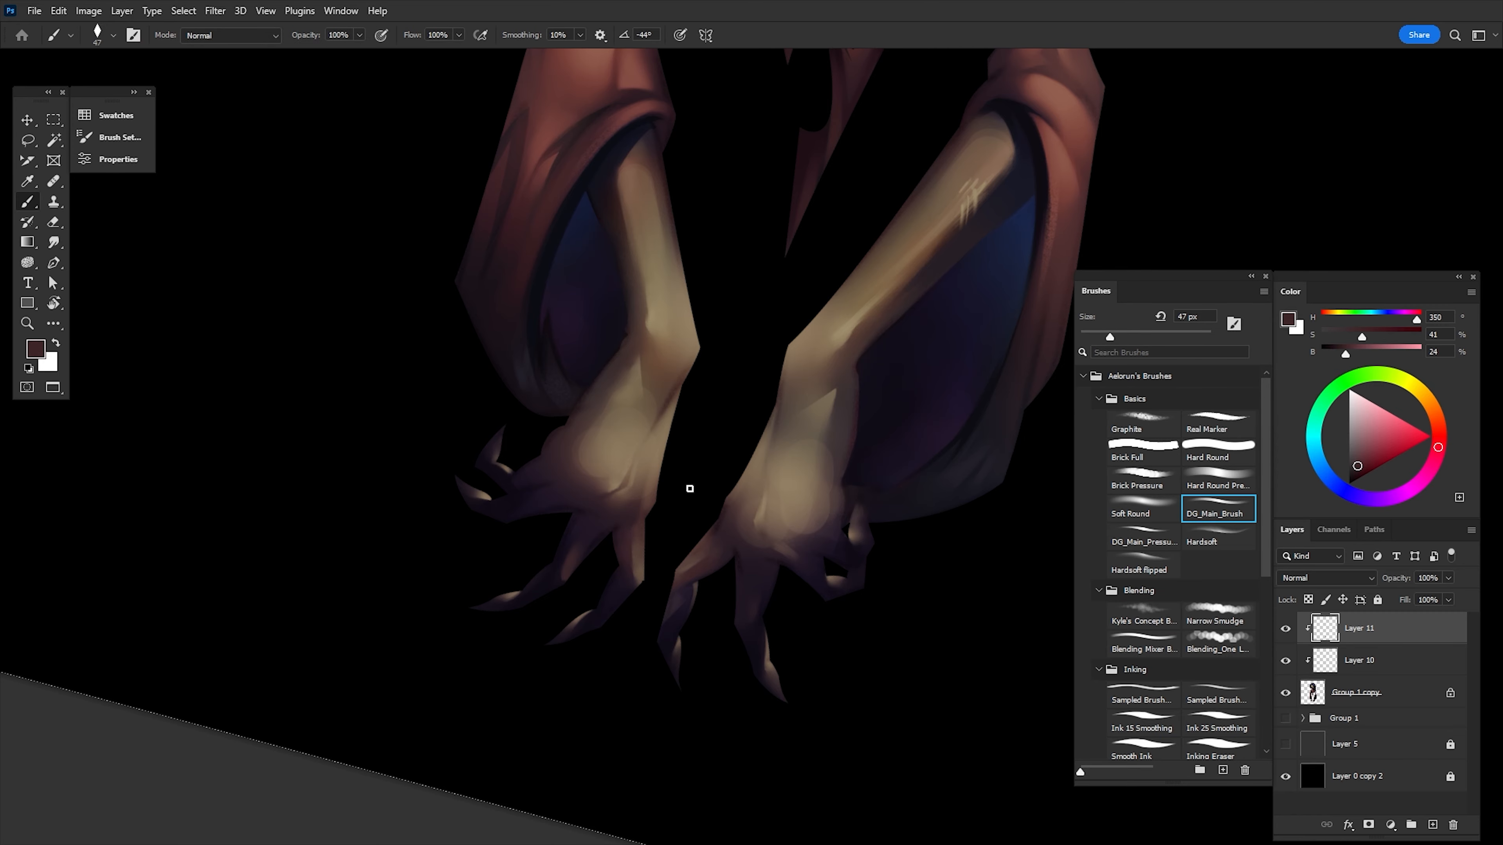
Step: Paint finer purple hair strands and stitch details on a new merged layer over the face
left_click(1141, 569)
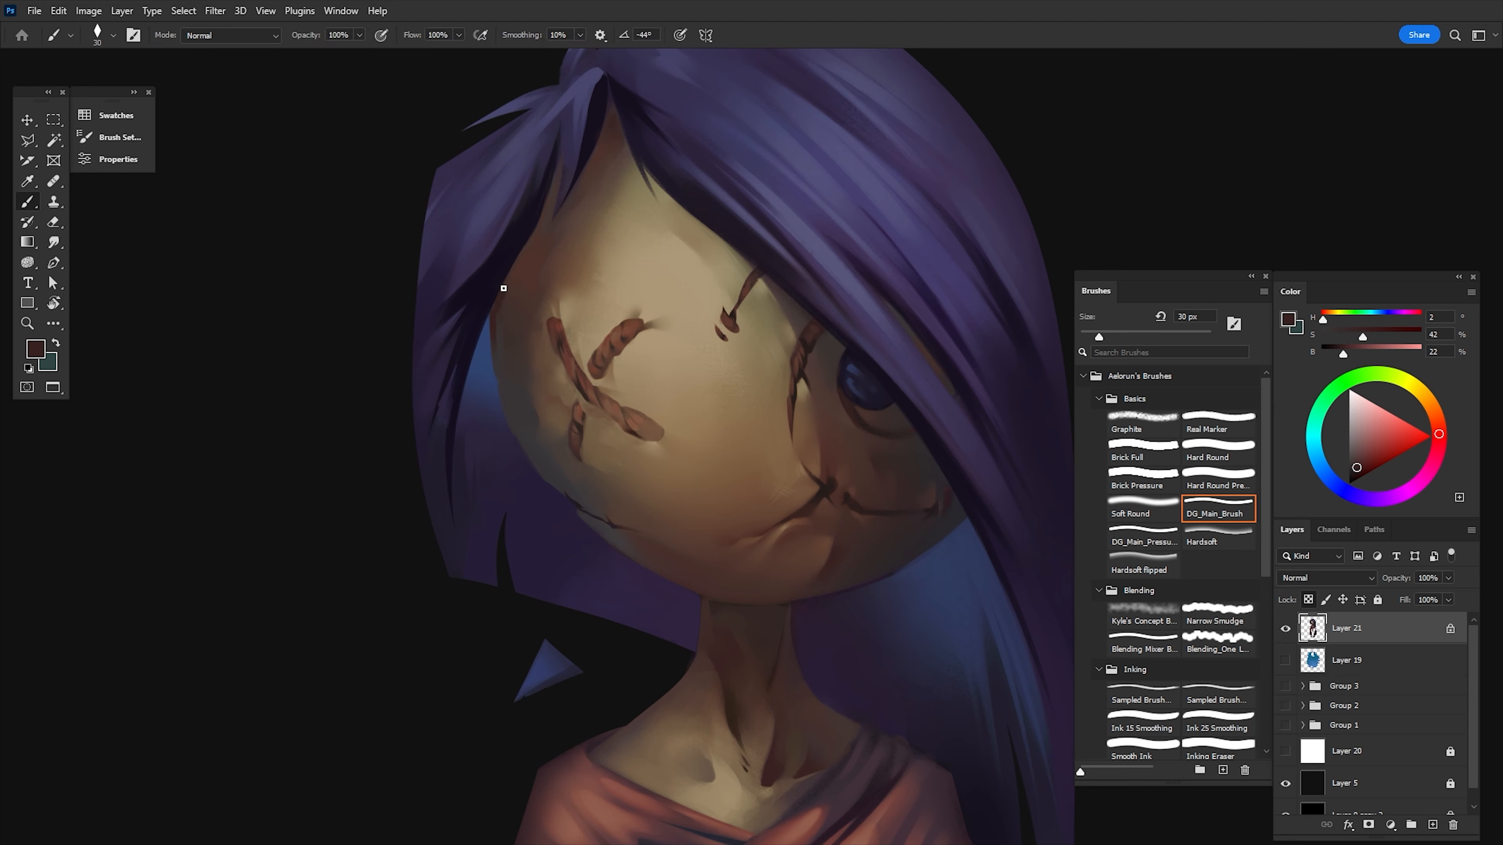
Step: Paint the cheek stitches as twisted rope-like threads, sampling thread colour from a stitch
left_click(1143, 620)
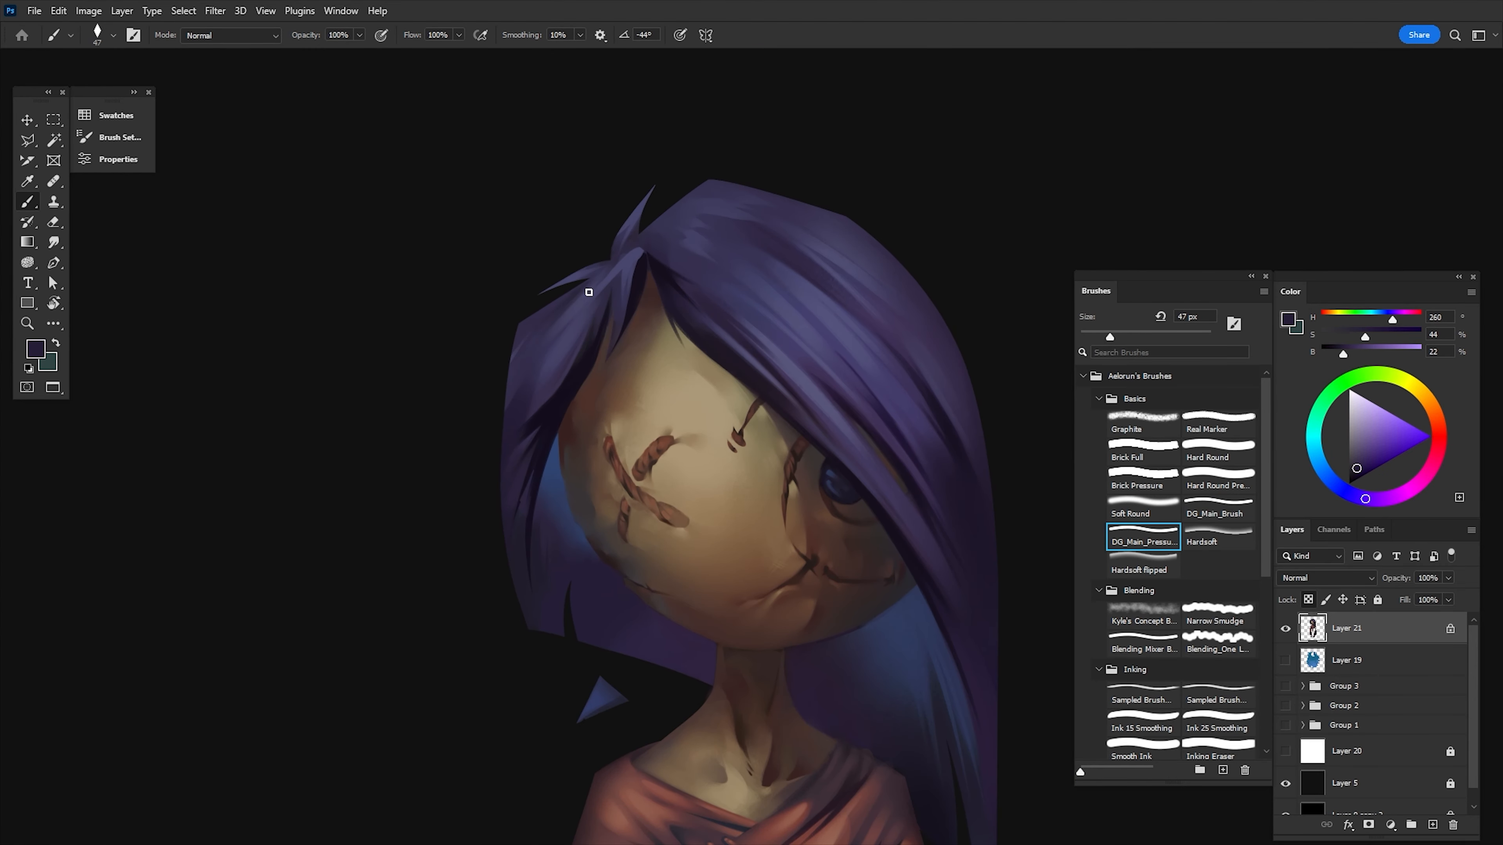
left_click(1217, 513)
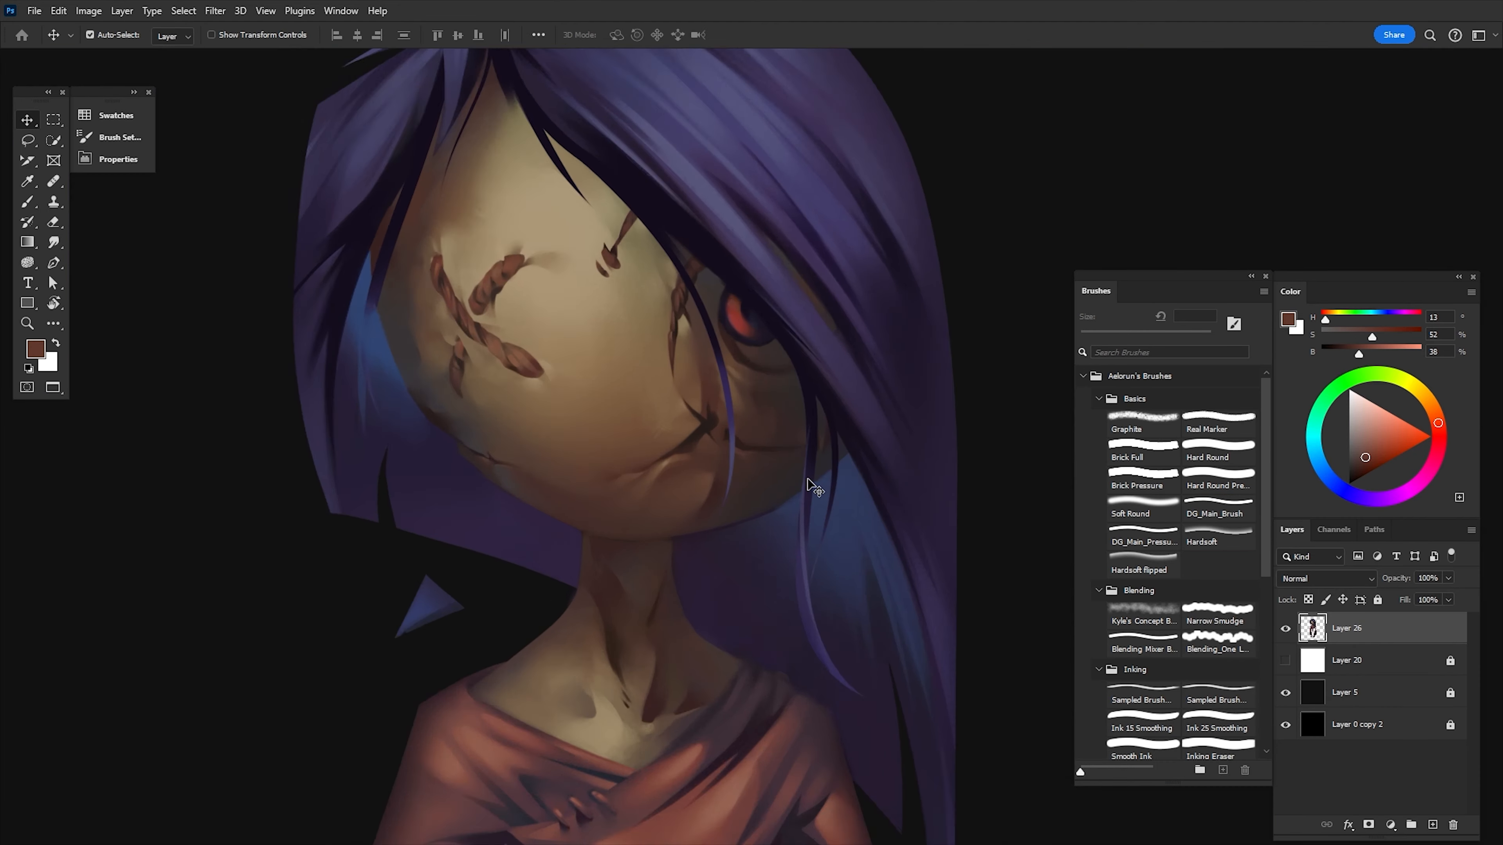
left_click(1218, 513)
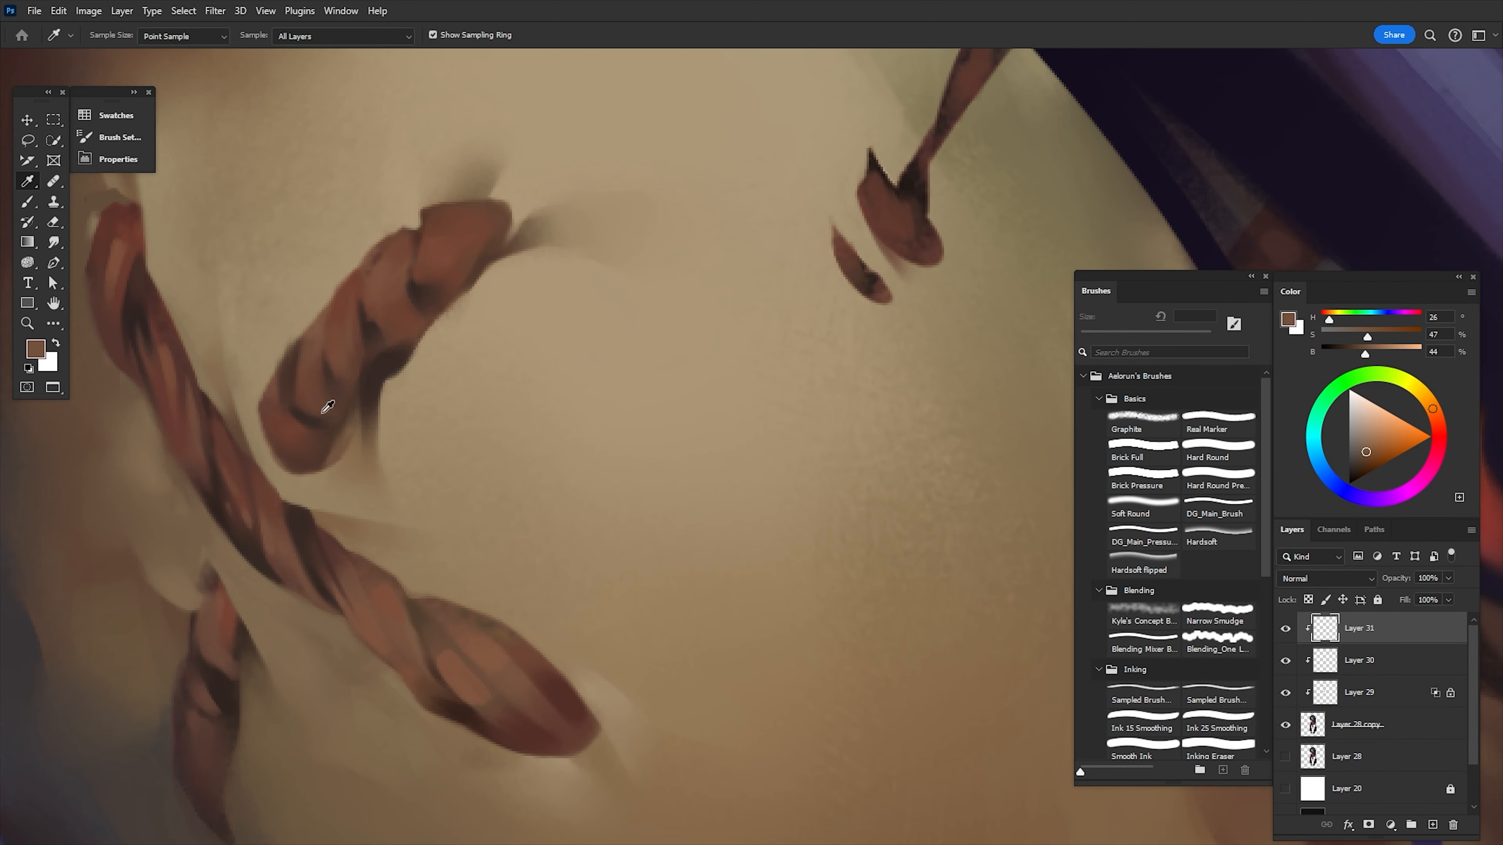
left_click(1217, 513)
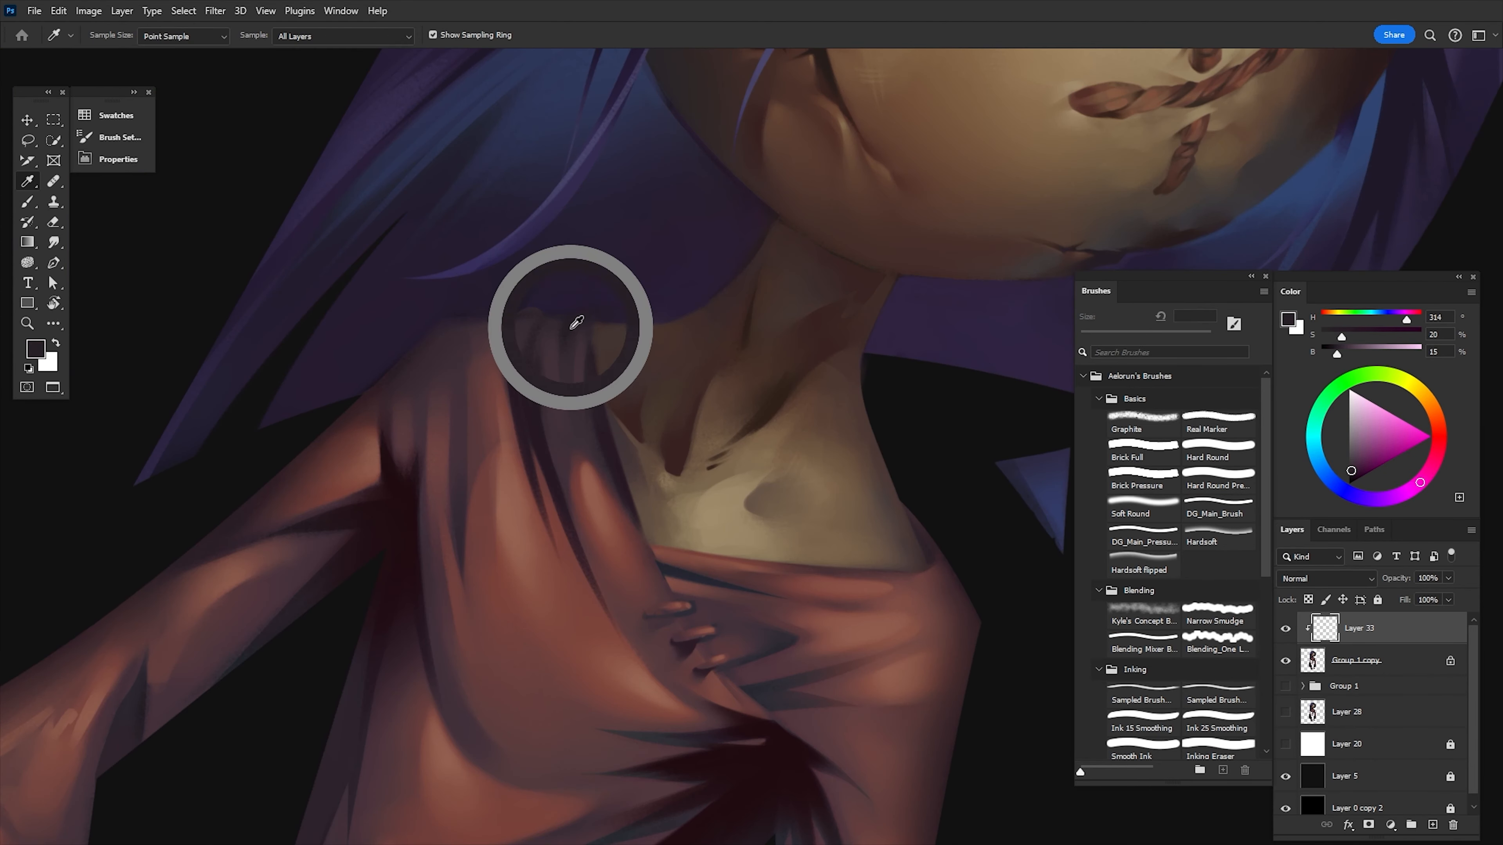
Step: Sample the dark shadow beside the neck and shade the neck and robe collar
left_click(1217, 513)
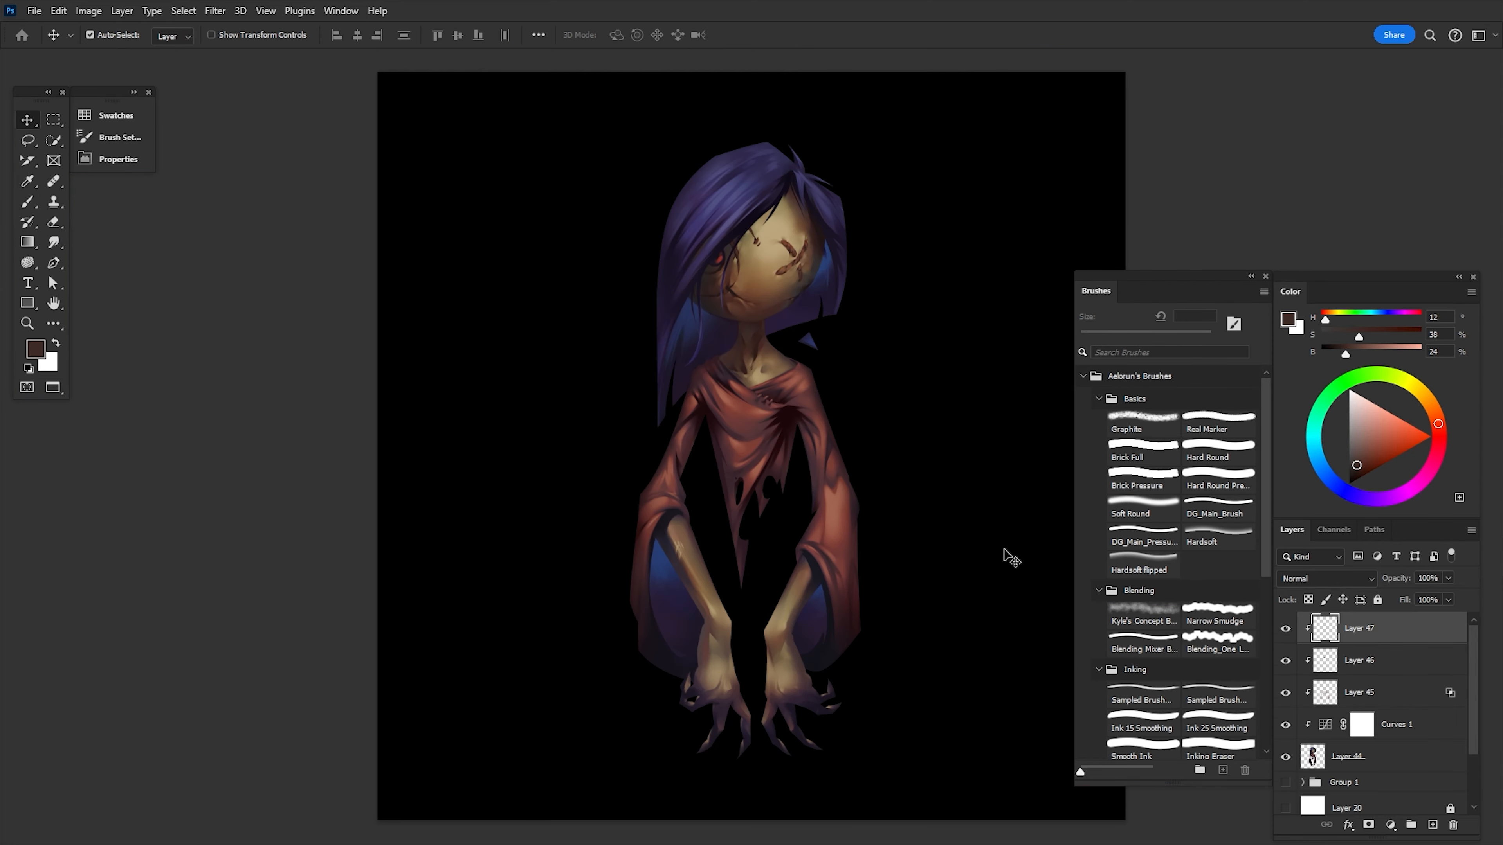
Step: Add a Curves adjustment layer above the doll to tune its overall tones
left_click(1141, 569)
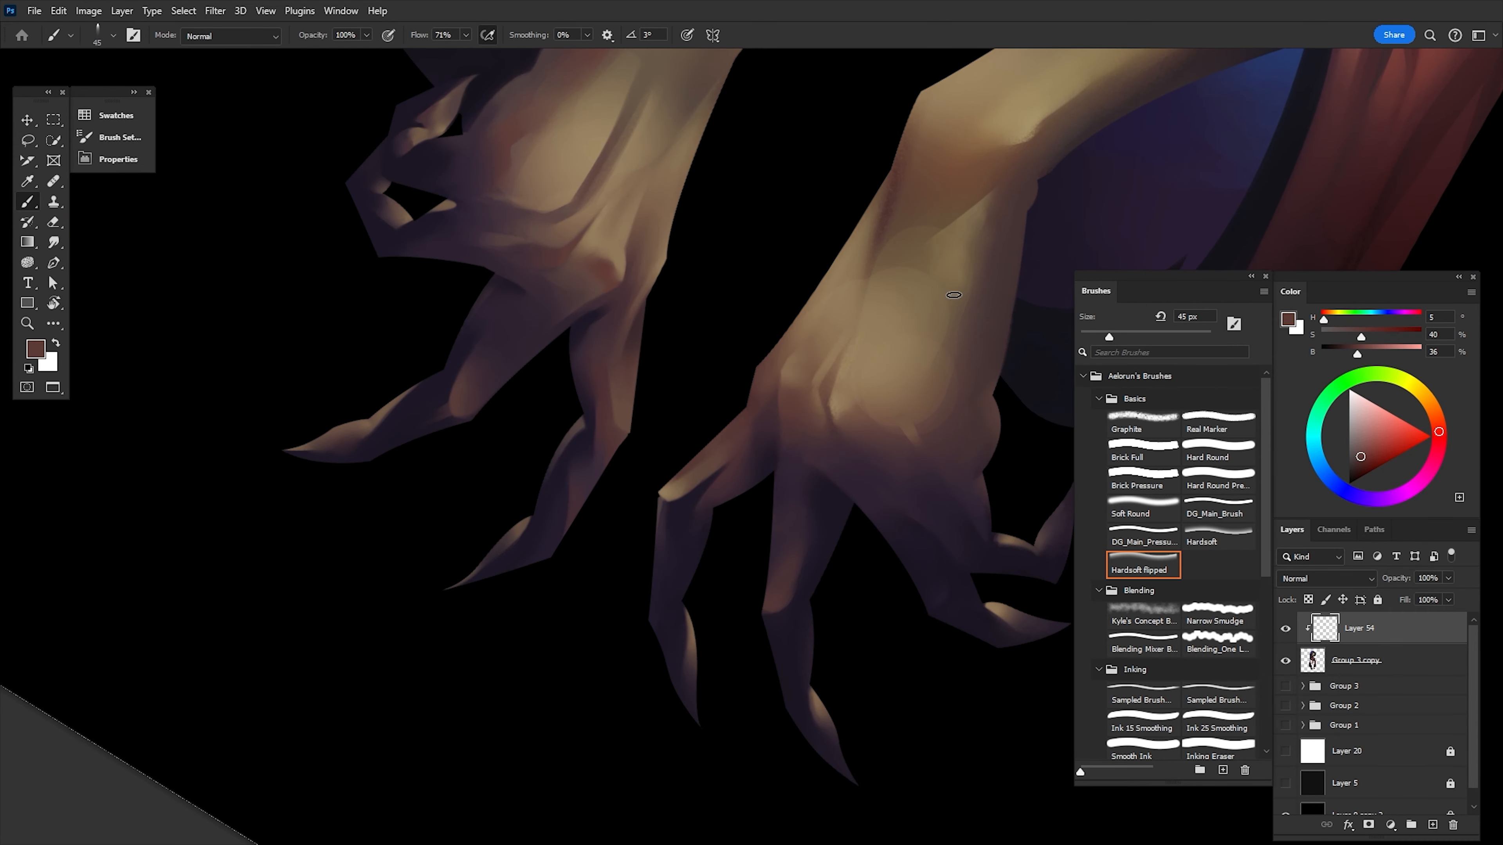
Step: Shade the back of the clawed hand with the Hardsoft flipped brush on a clipped layer
left_click(1130, 513)
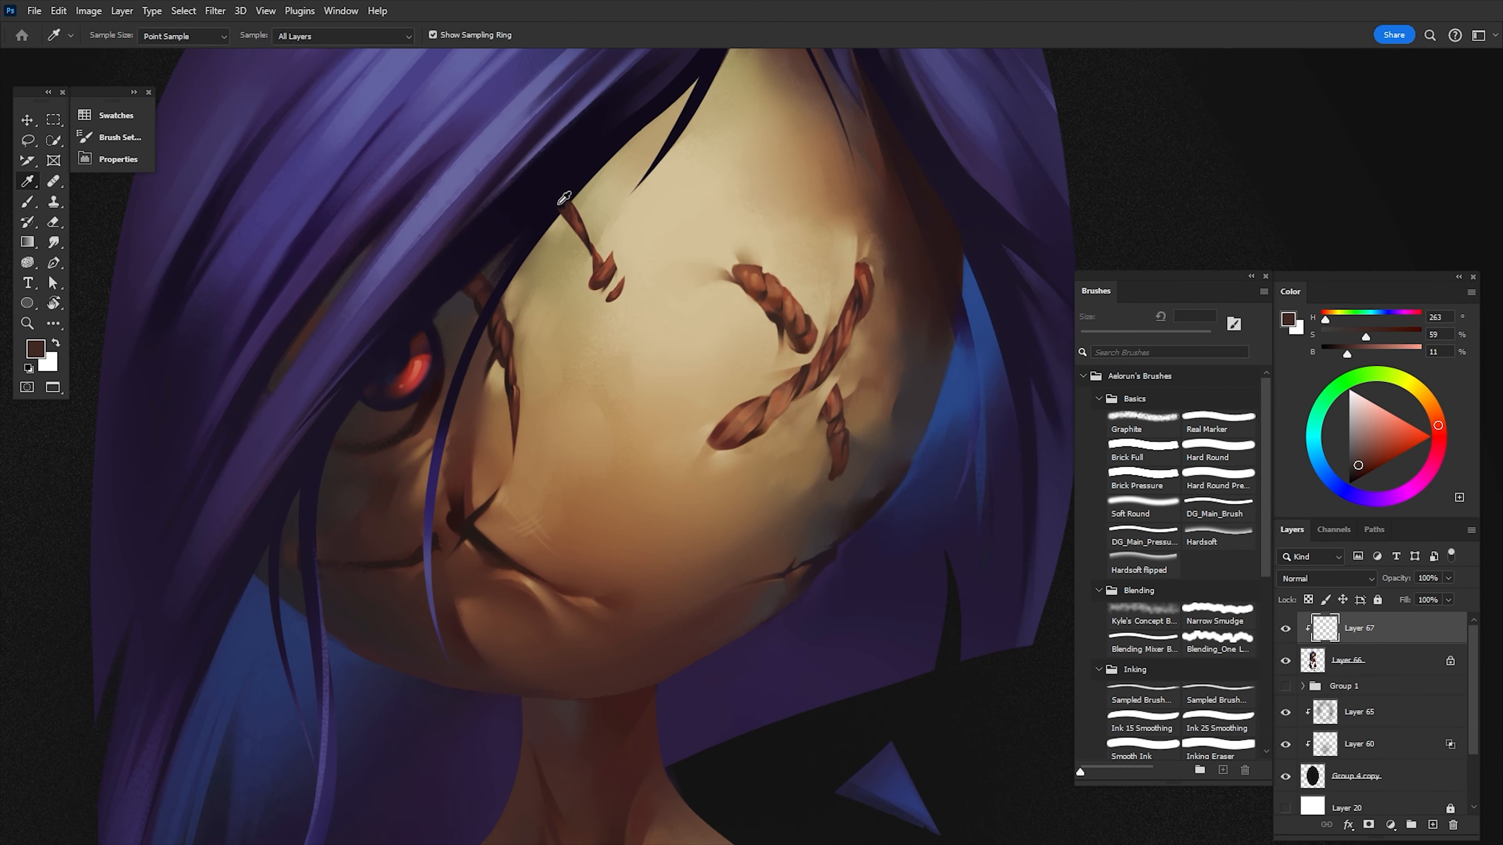
Step: Sample colour from the forehead stitch and refine the facial scar threads
left_click(1218, 727)
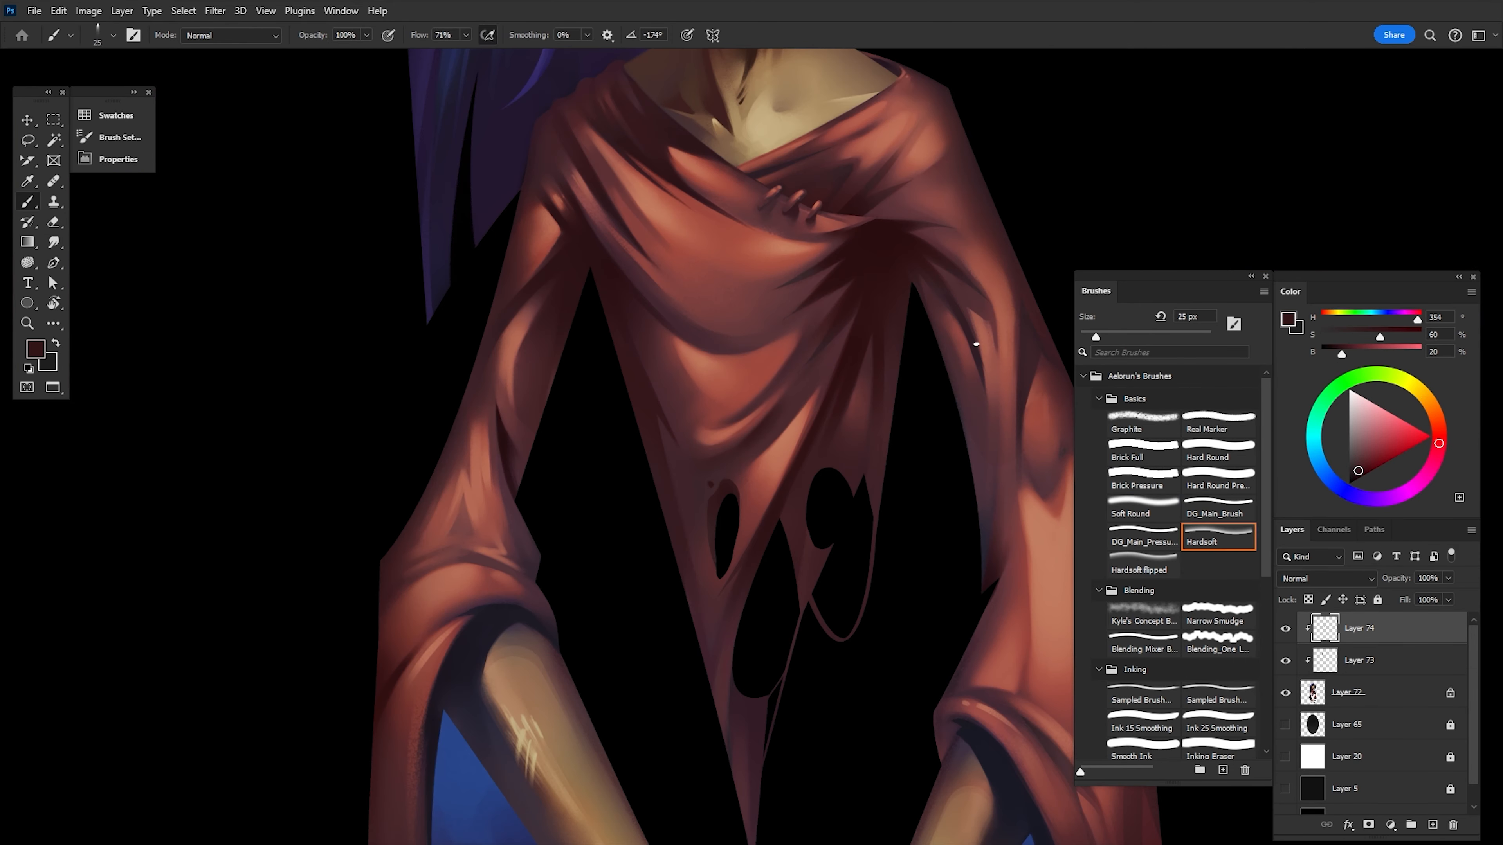
Step: Paint fold shading along the robe's right edge with the Hardsoft brush
left_click(1218, 512)
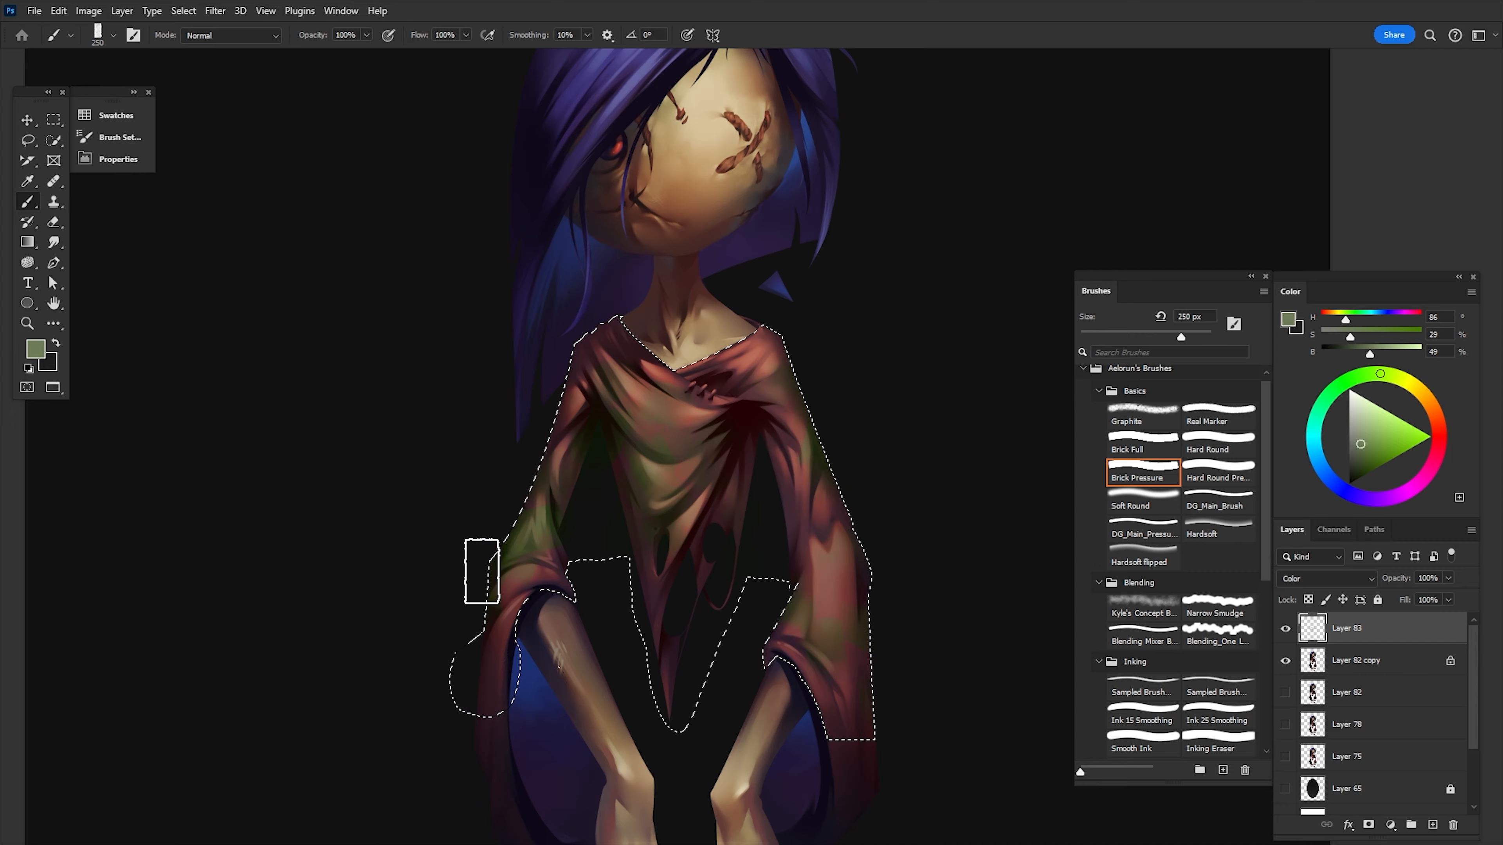
Step: Set the green tint layer's blending to Hard Light and confirm
double_click(1361, 628)
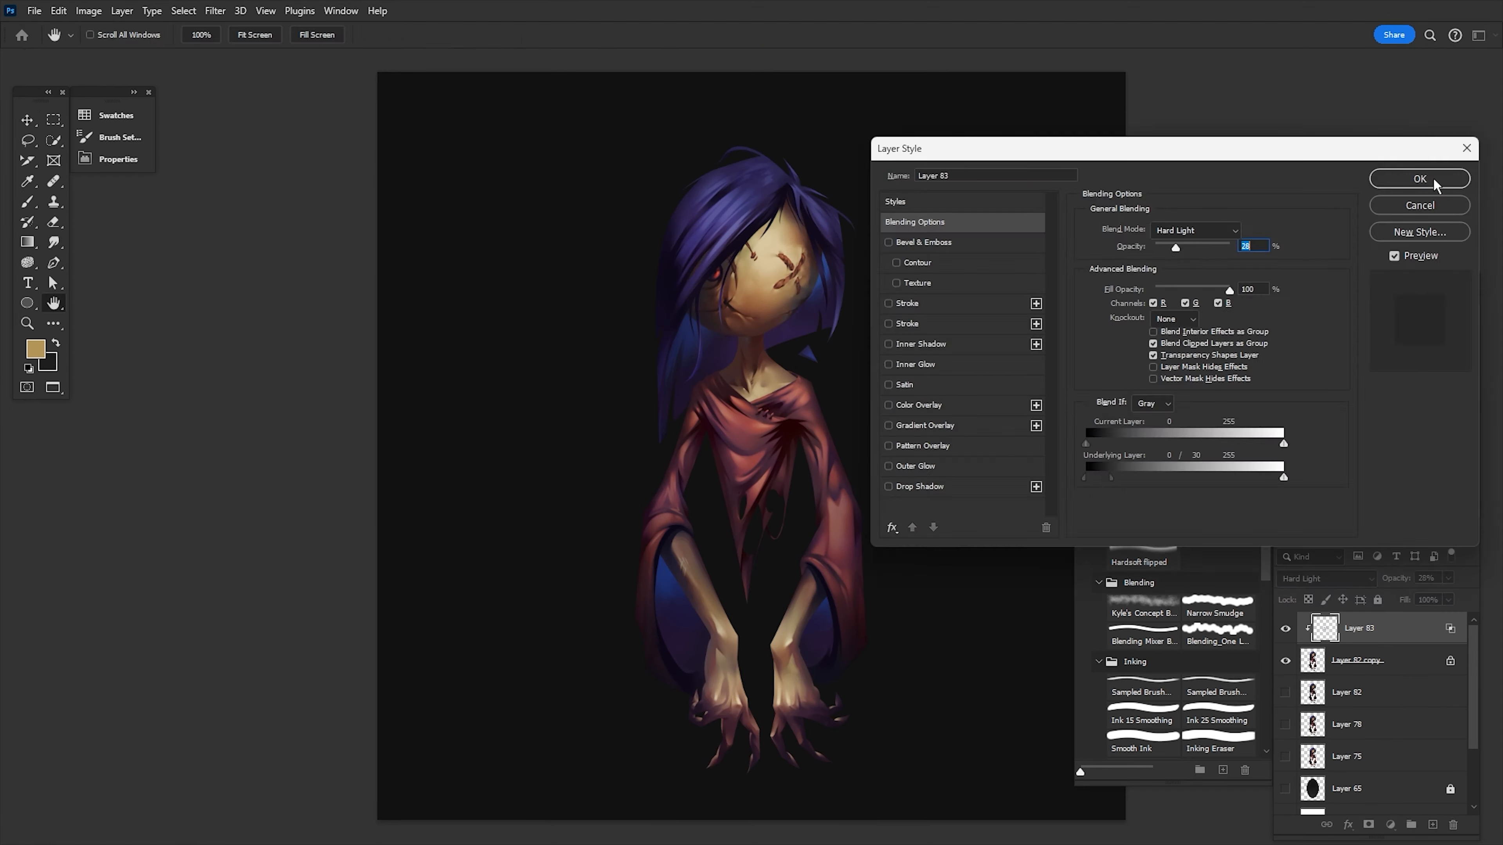
left_click(1419, 179)
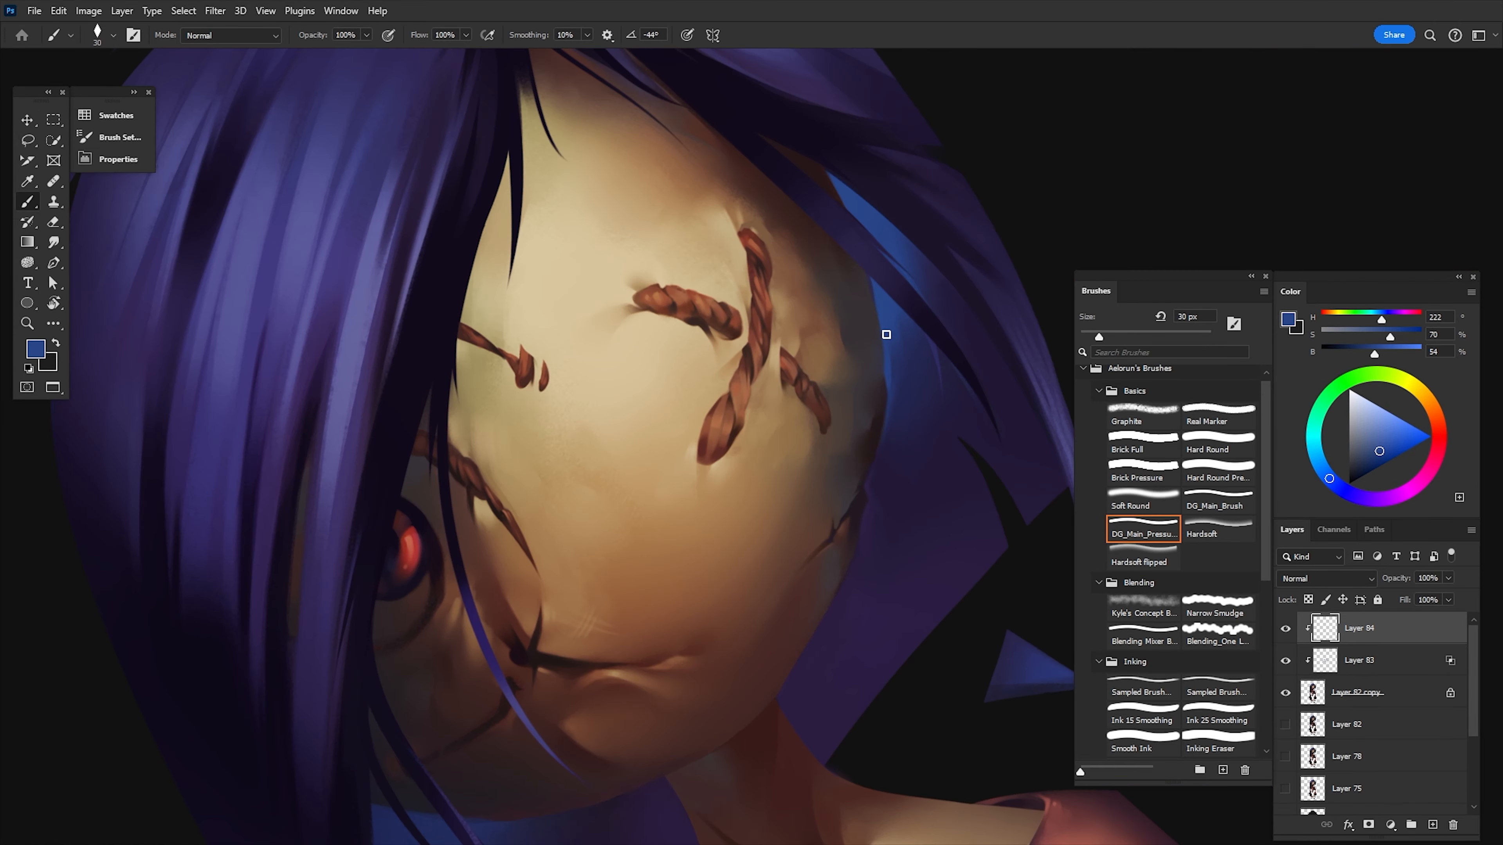
Step: Paint soft blue shading over the lower robe and sleeves with a Soft Round brush
left_click(1141, 505)
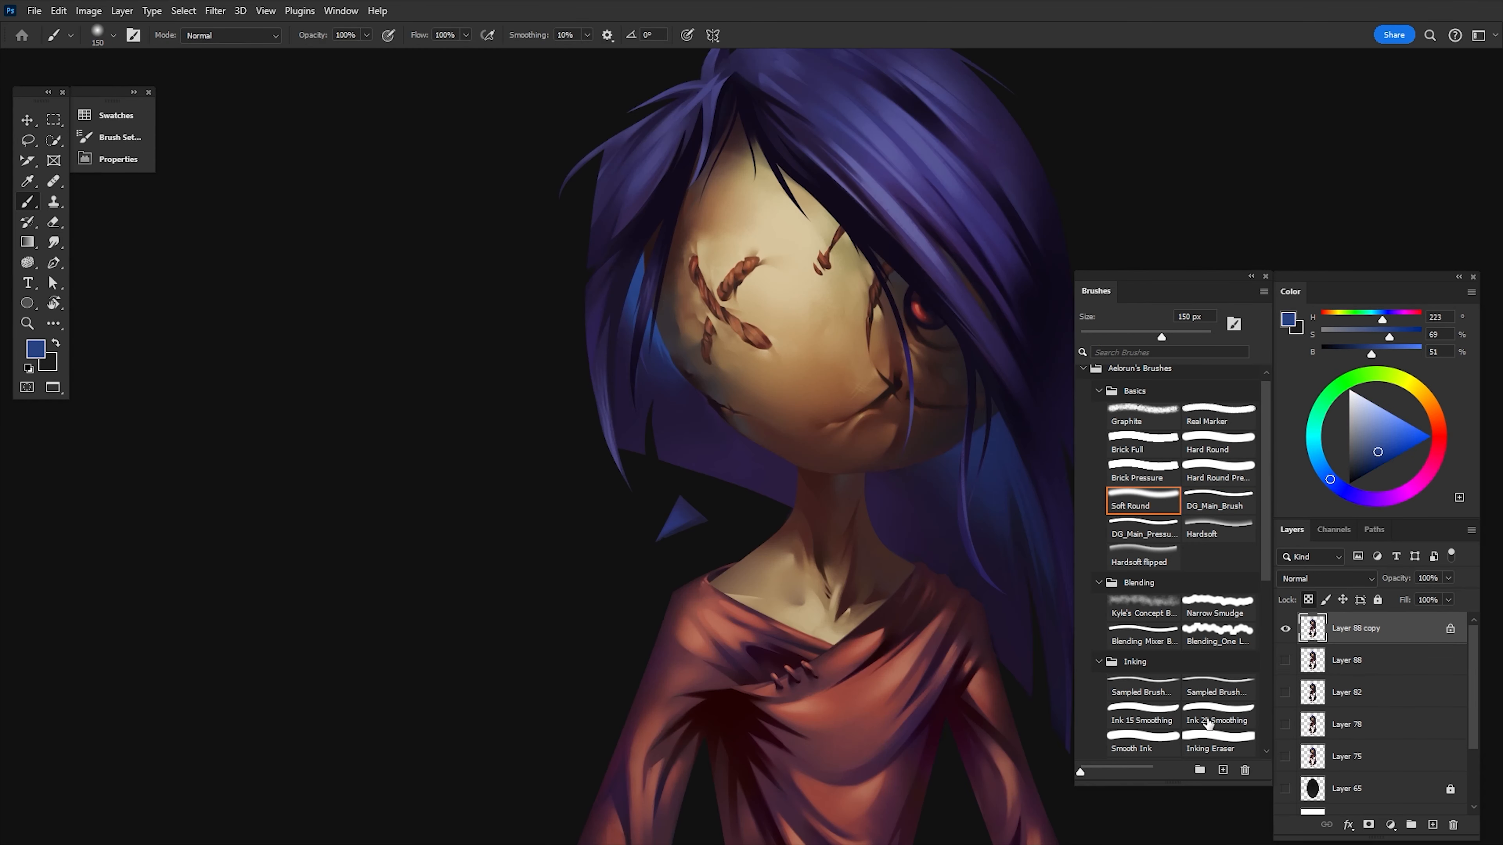
left_click(1218, 720)
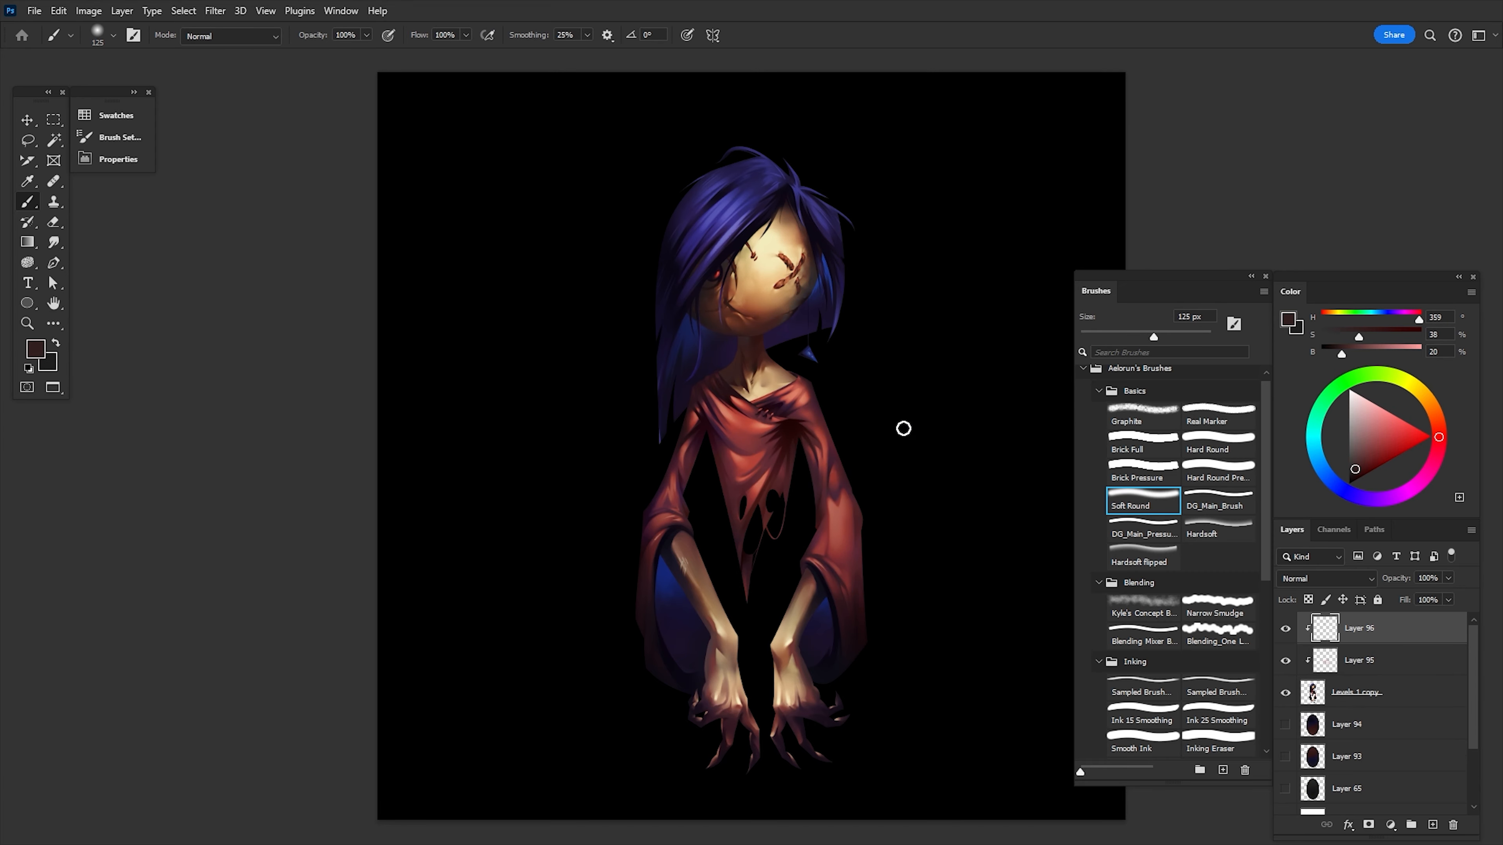
left_click(28, 120)
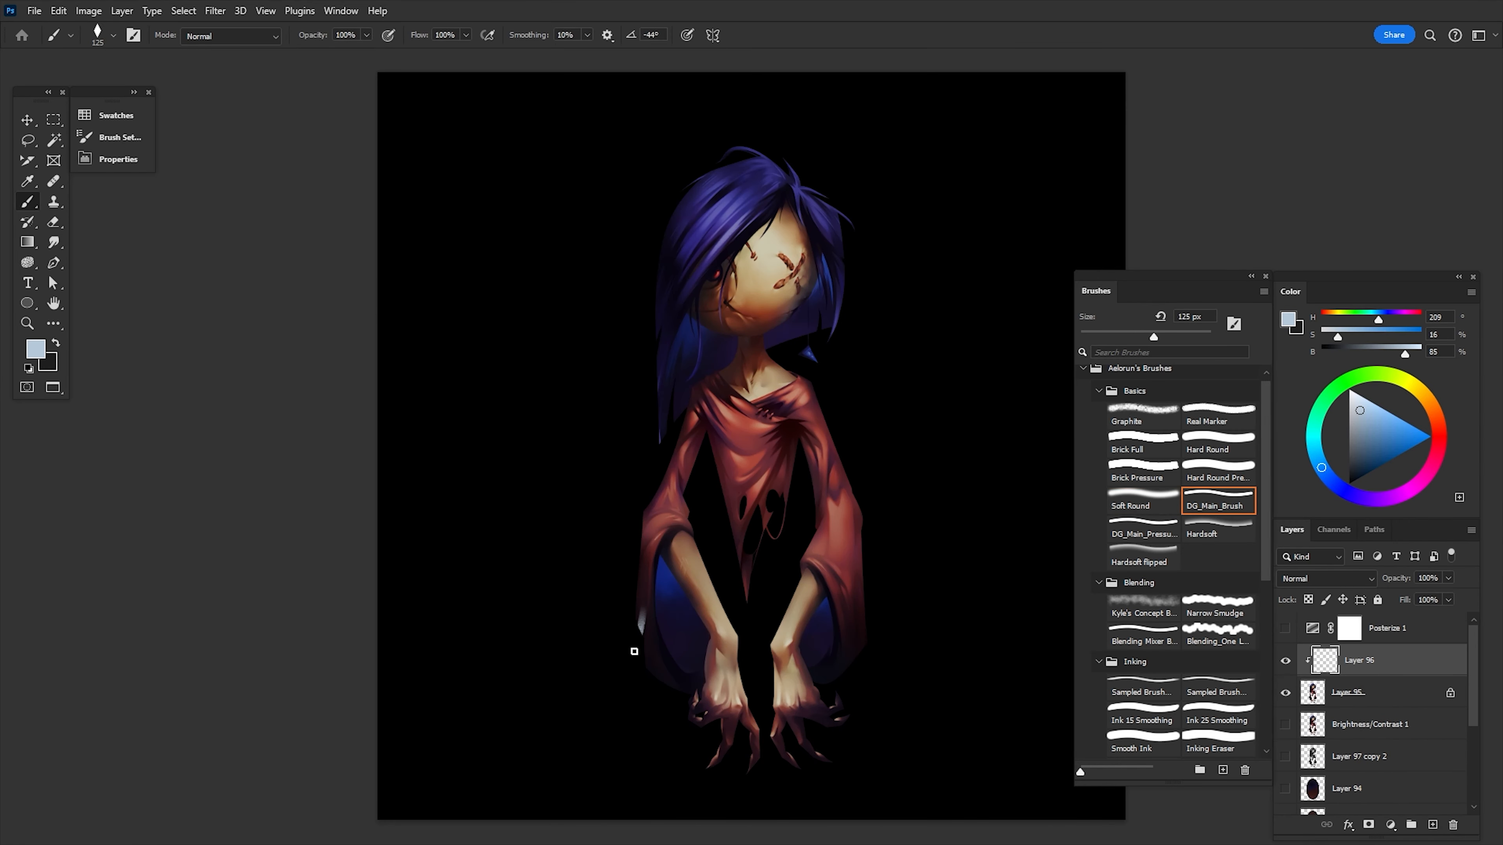
Step: Stroke pale blue rim light along the left hair and robe edges with the Ink 25 Smoothing brush at 70 px
left_click(1217, 720)
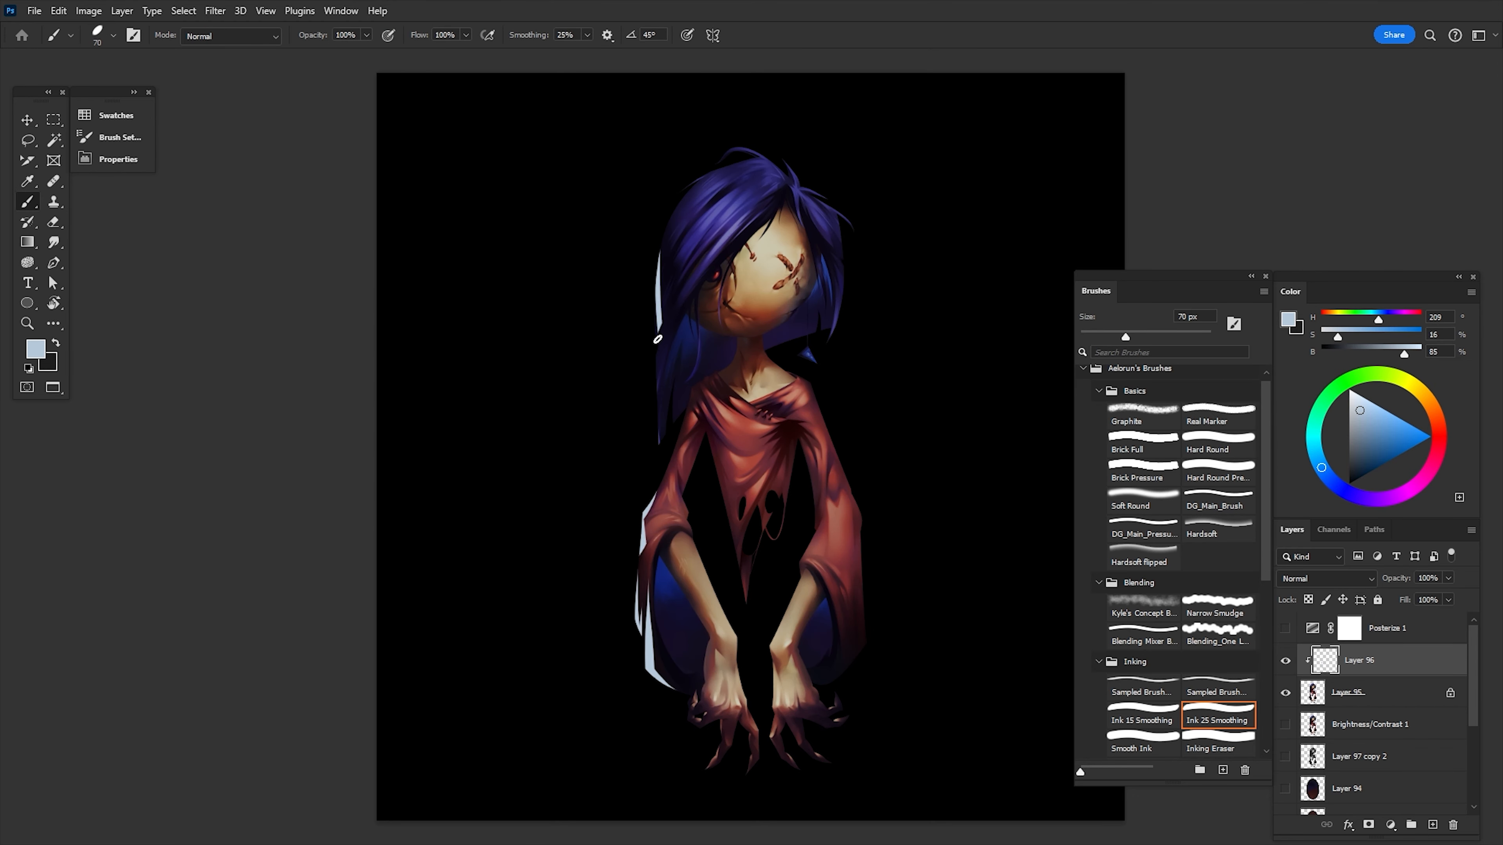